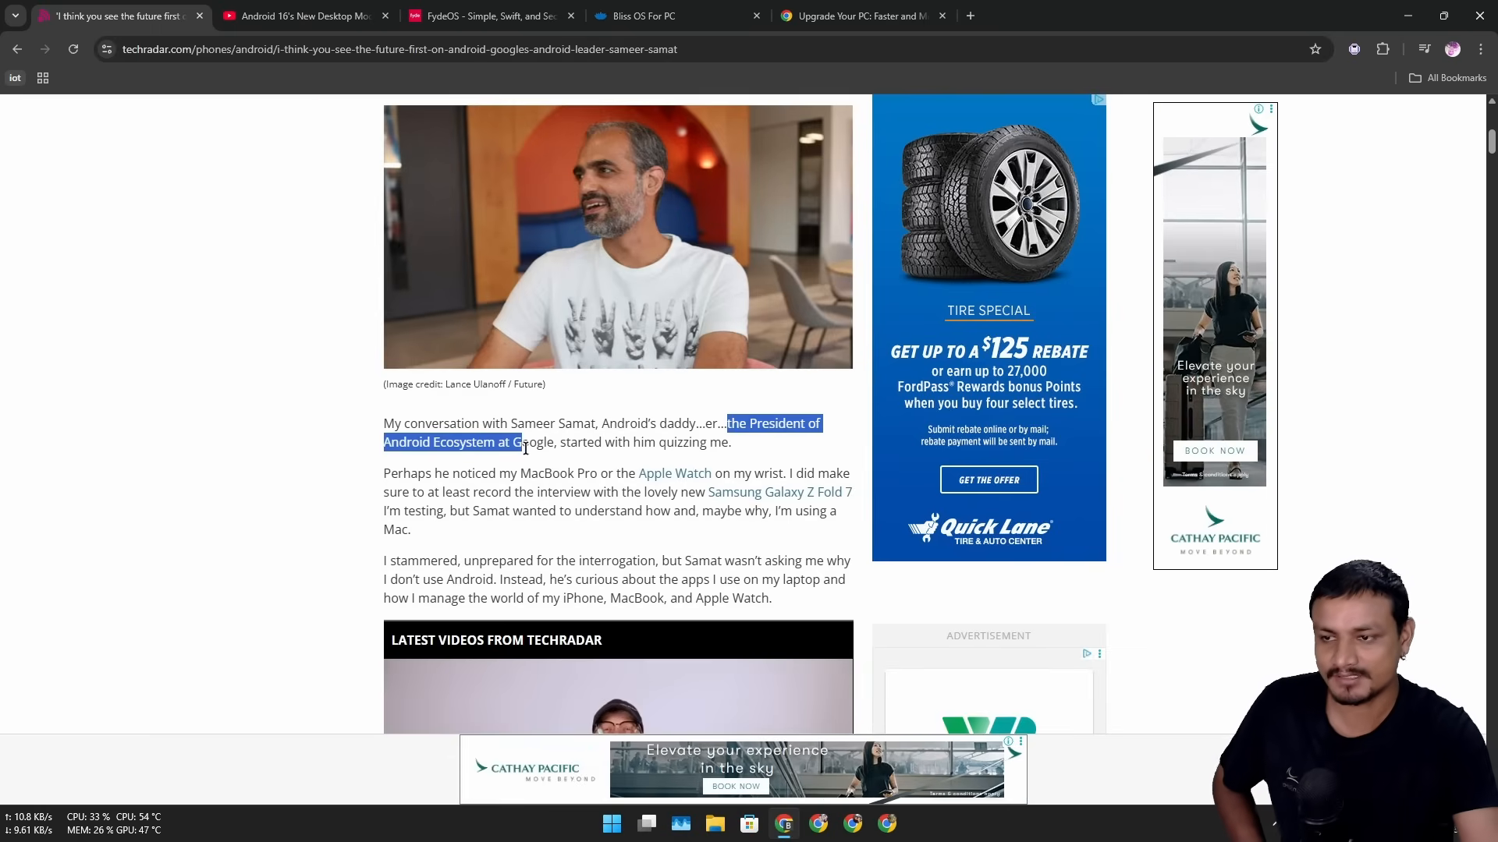
- Scroll down the TechRadar article to the quote about merging ChromeOS and Android
scroll(down, 3)
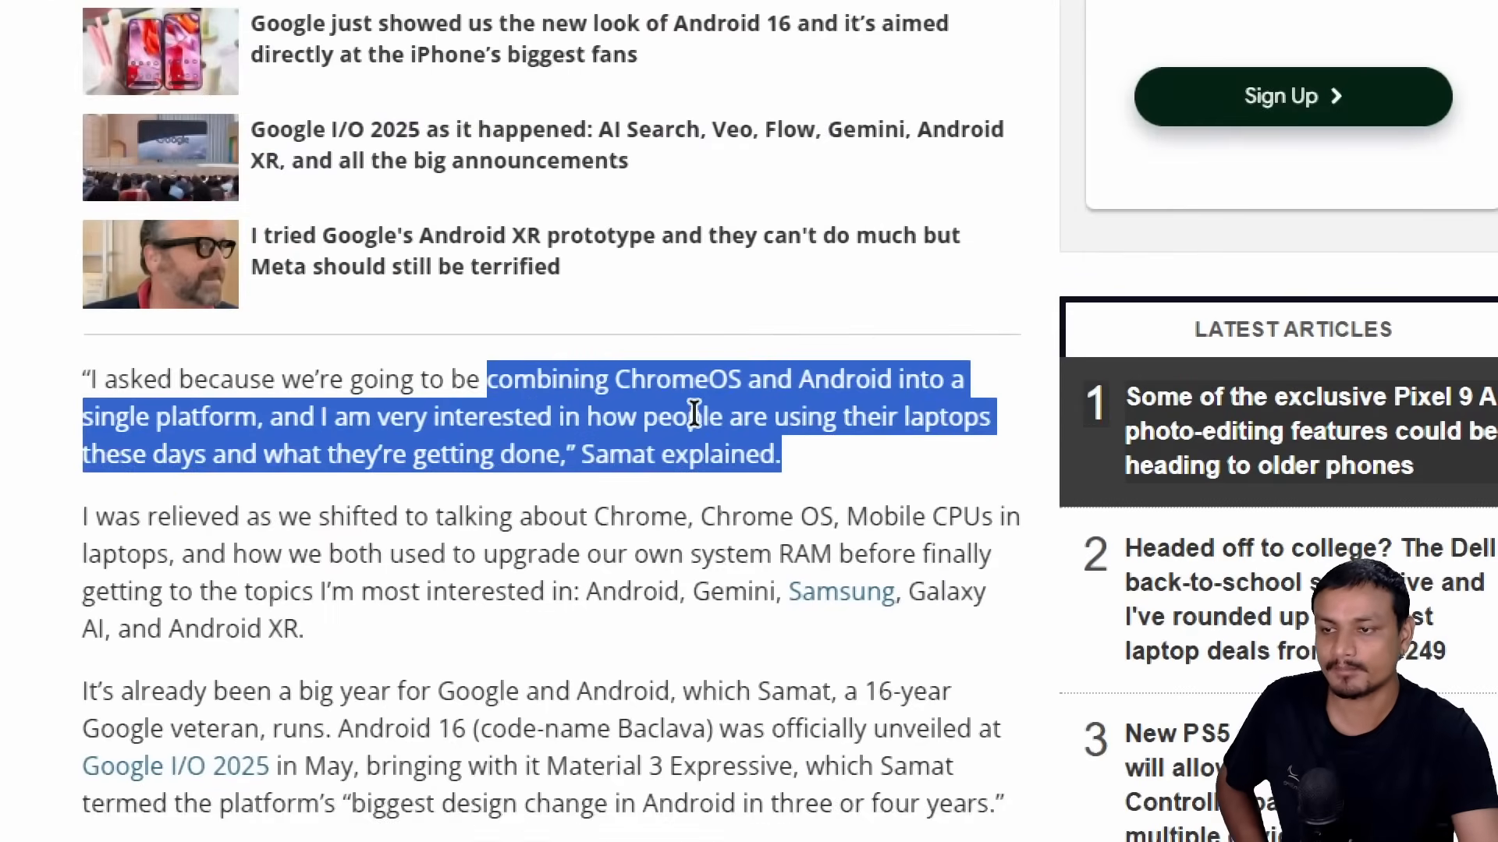
mouse_move(811, 411)
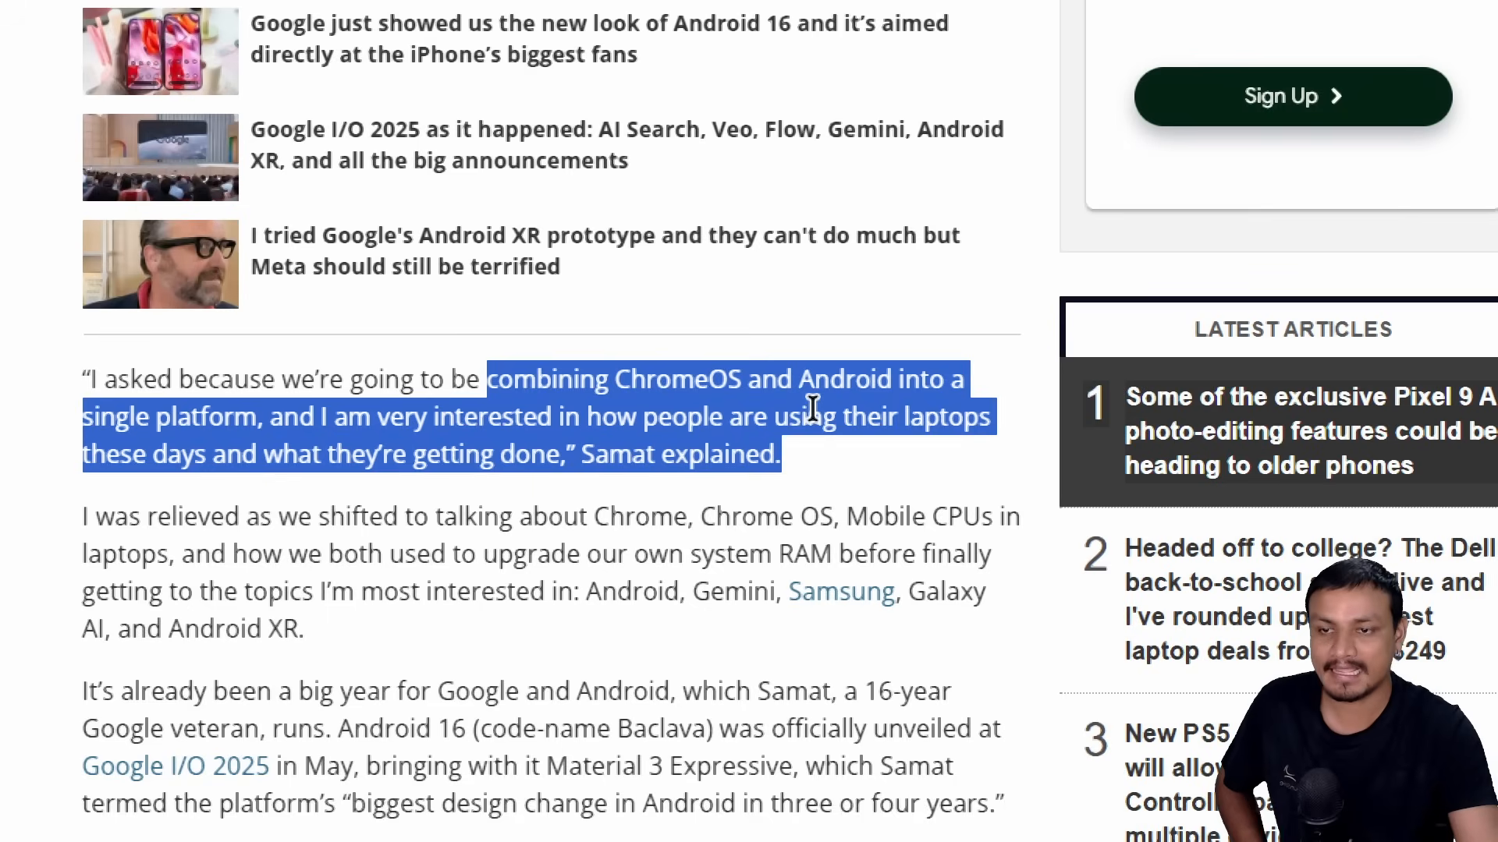
mouse_move(338, 424)
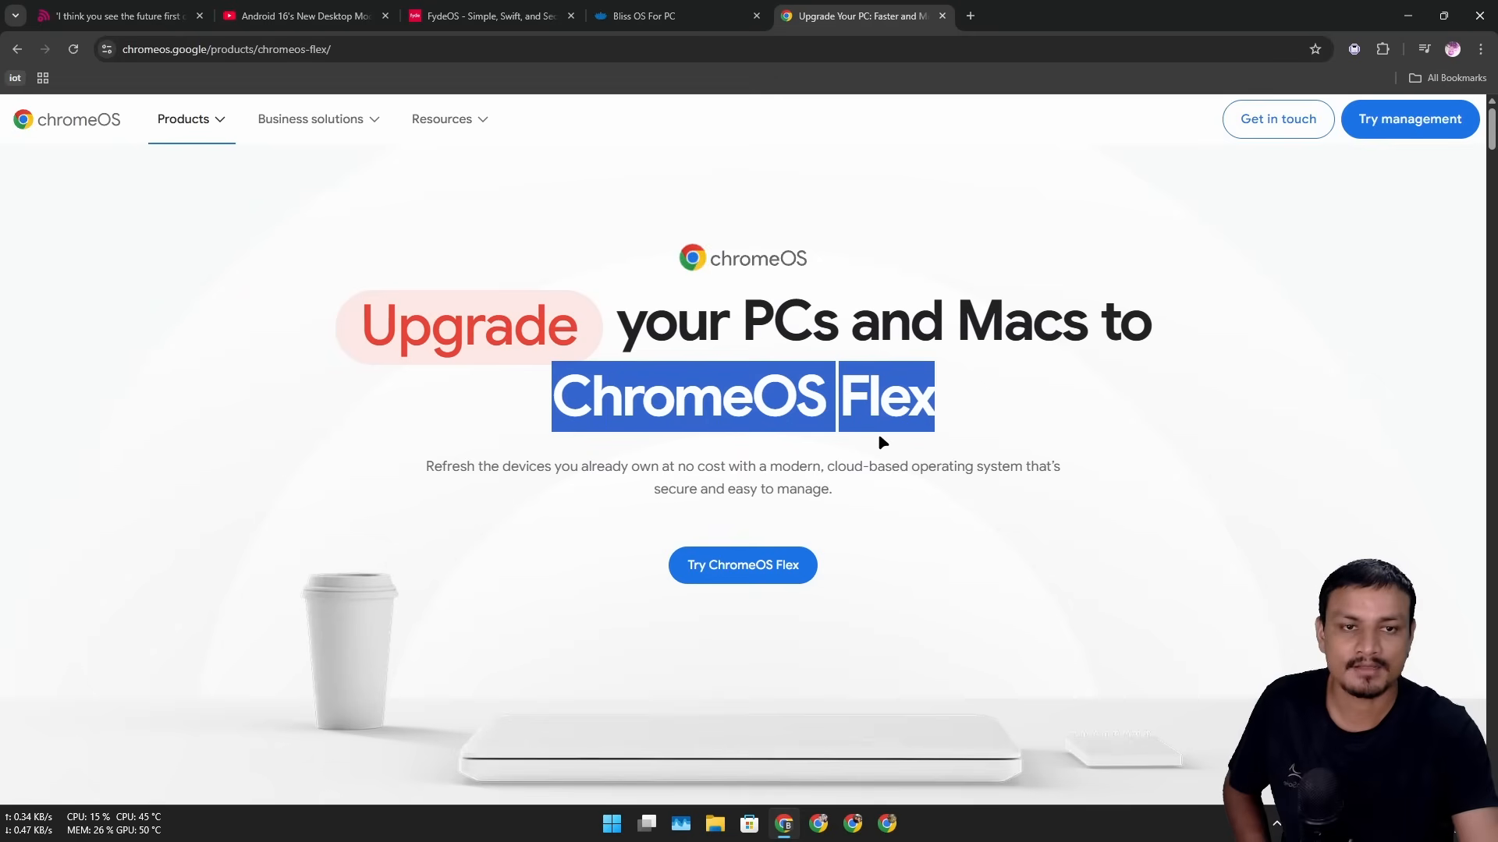
mouse_move(1108, 320)
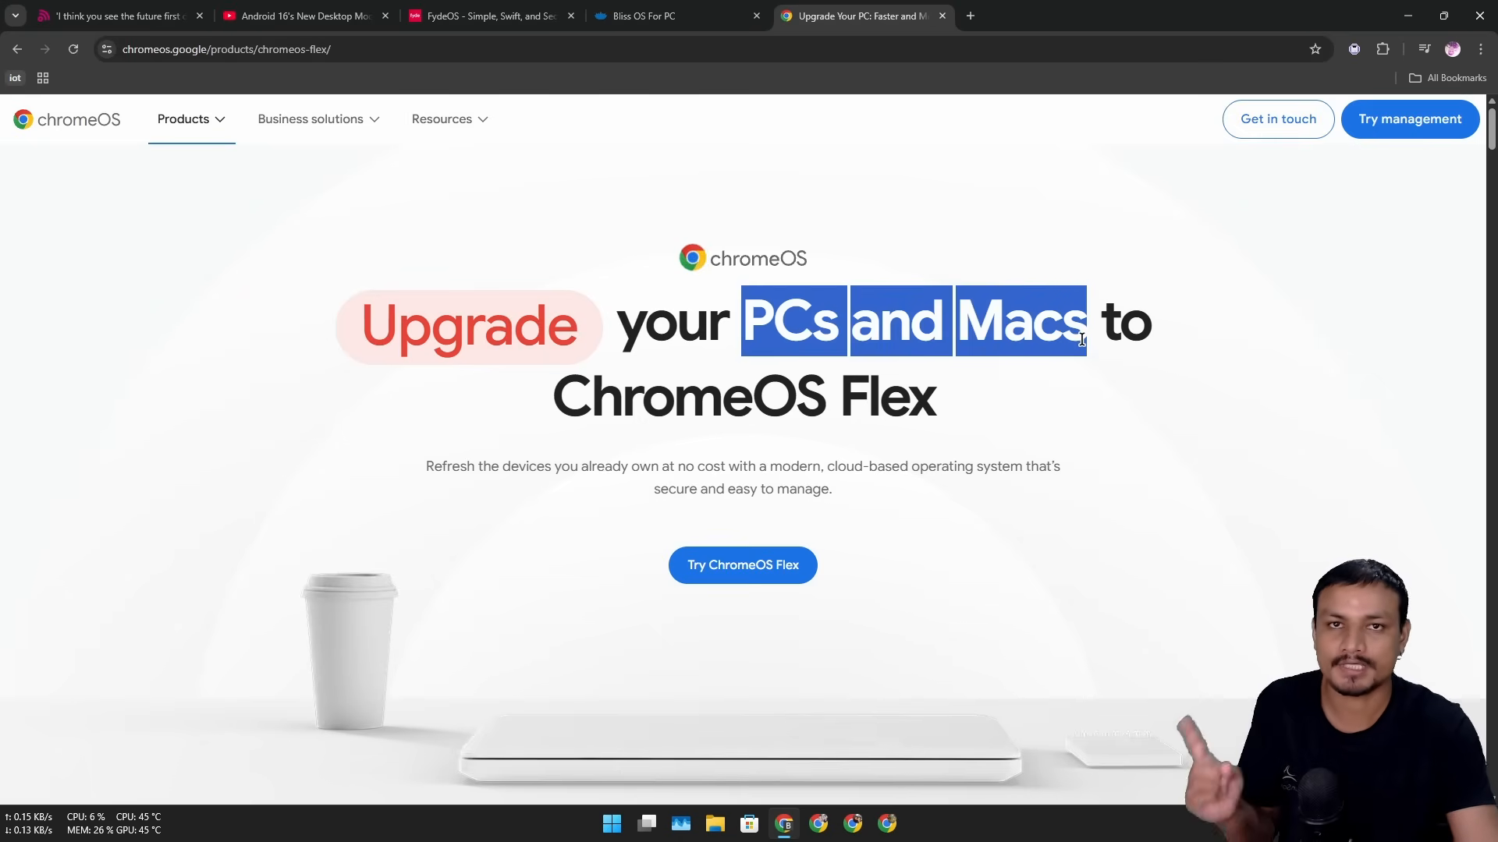
mouse_move(815, 400)
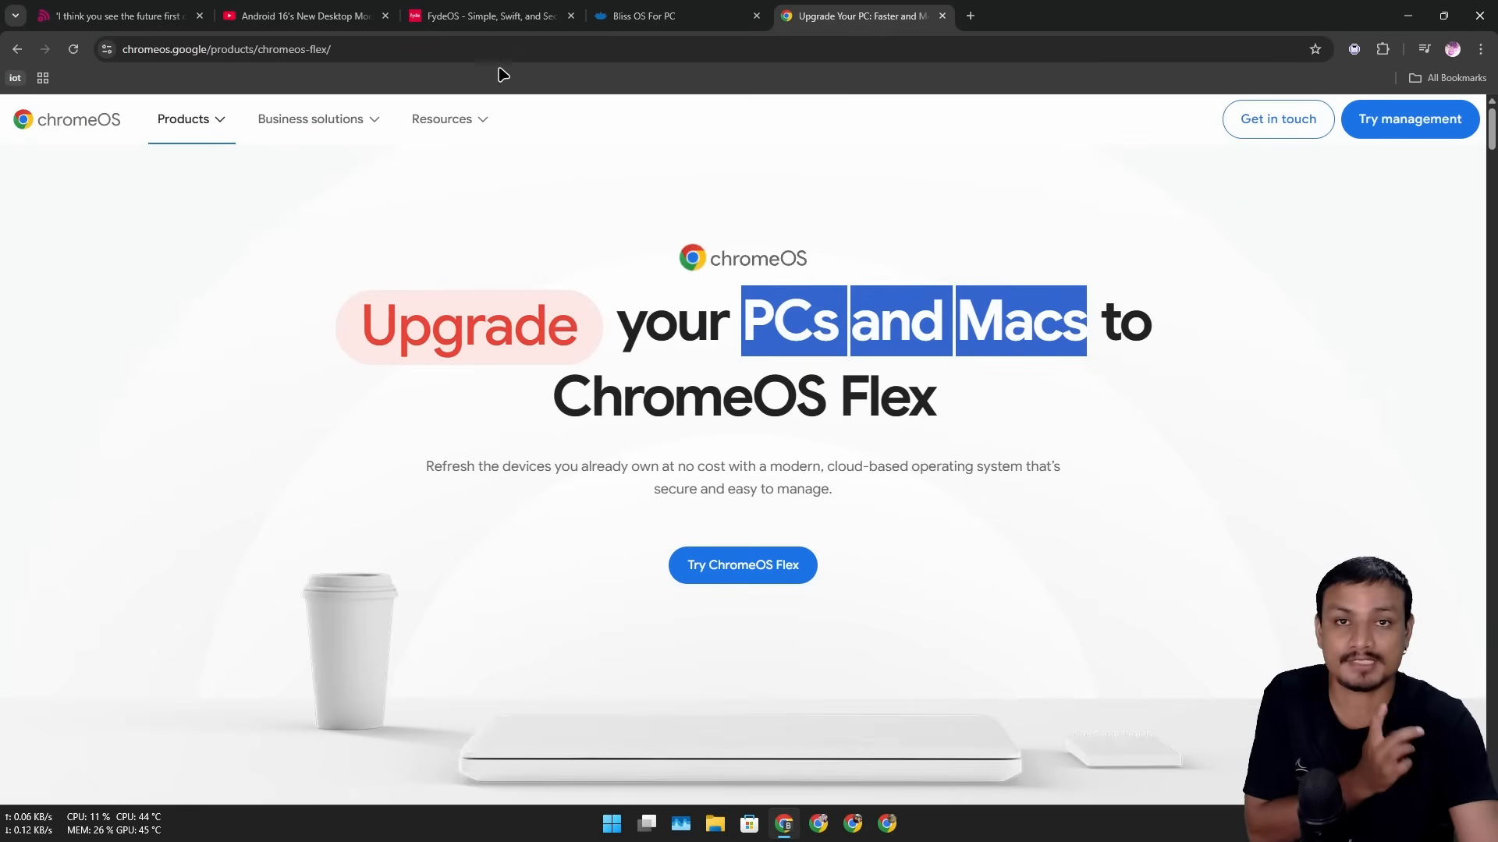
- Browse the FydeOS home page down to its digital signage and kiosk terminal section
click(486, 15)
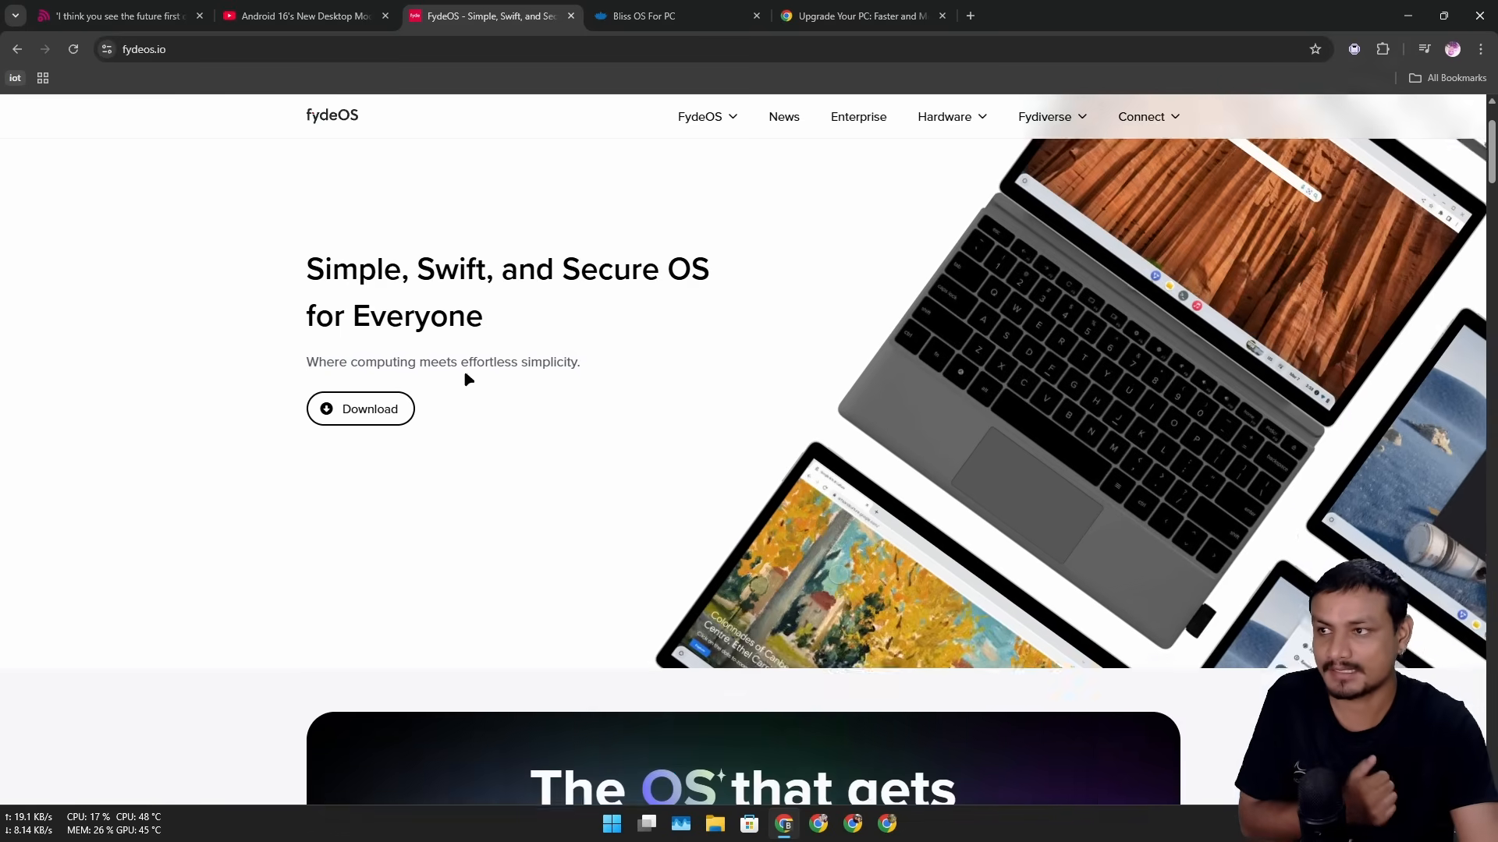
scroll(down, 3)
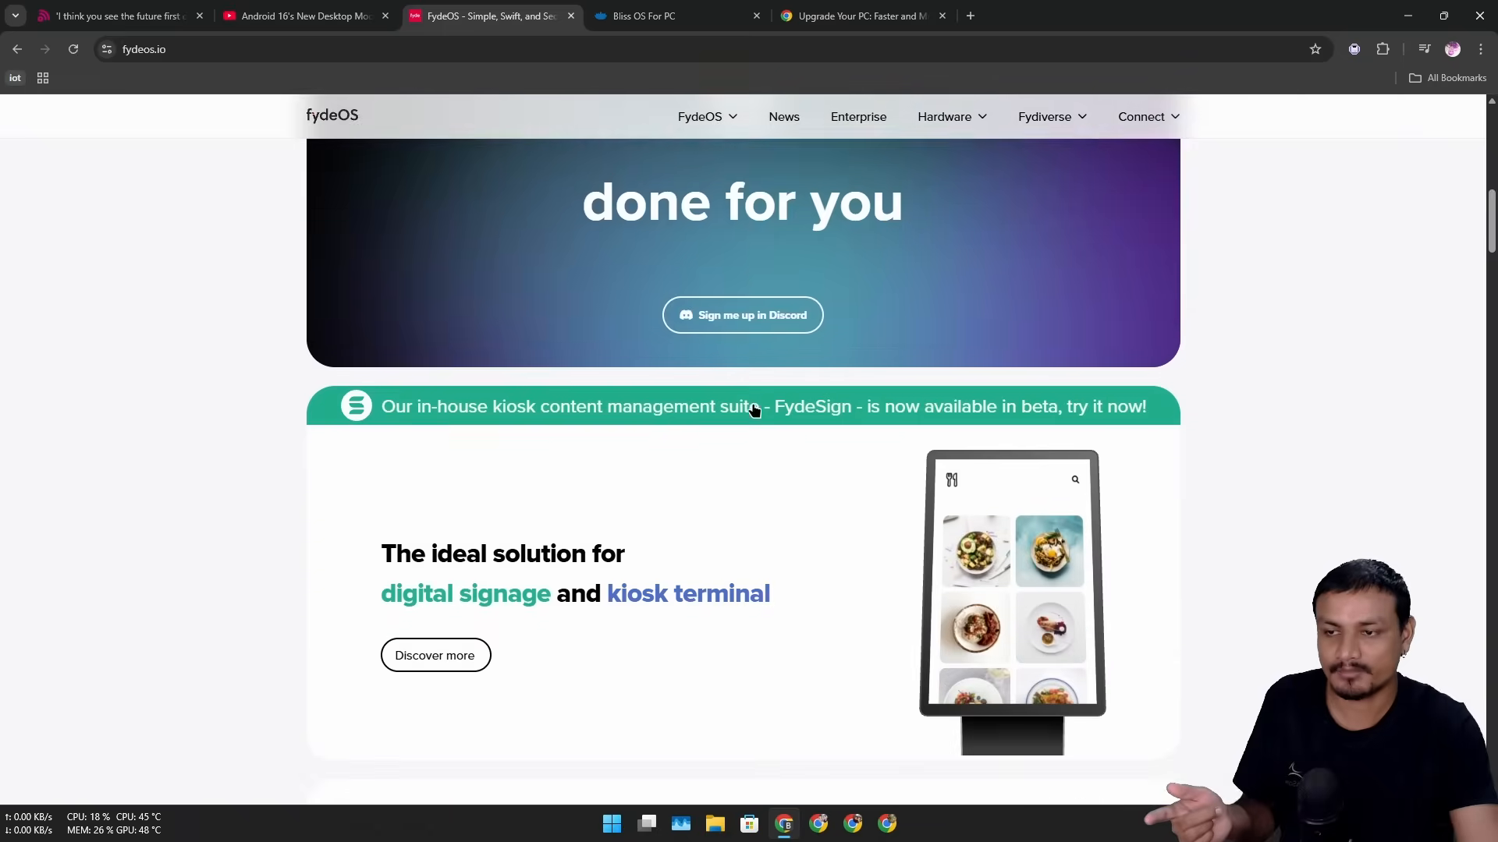
scroll(down, 3)
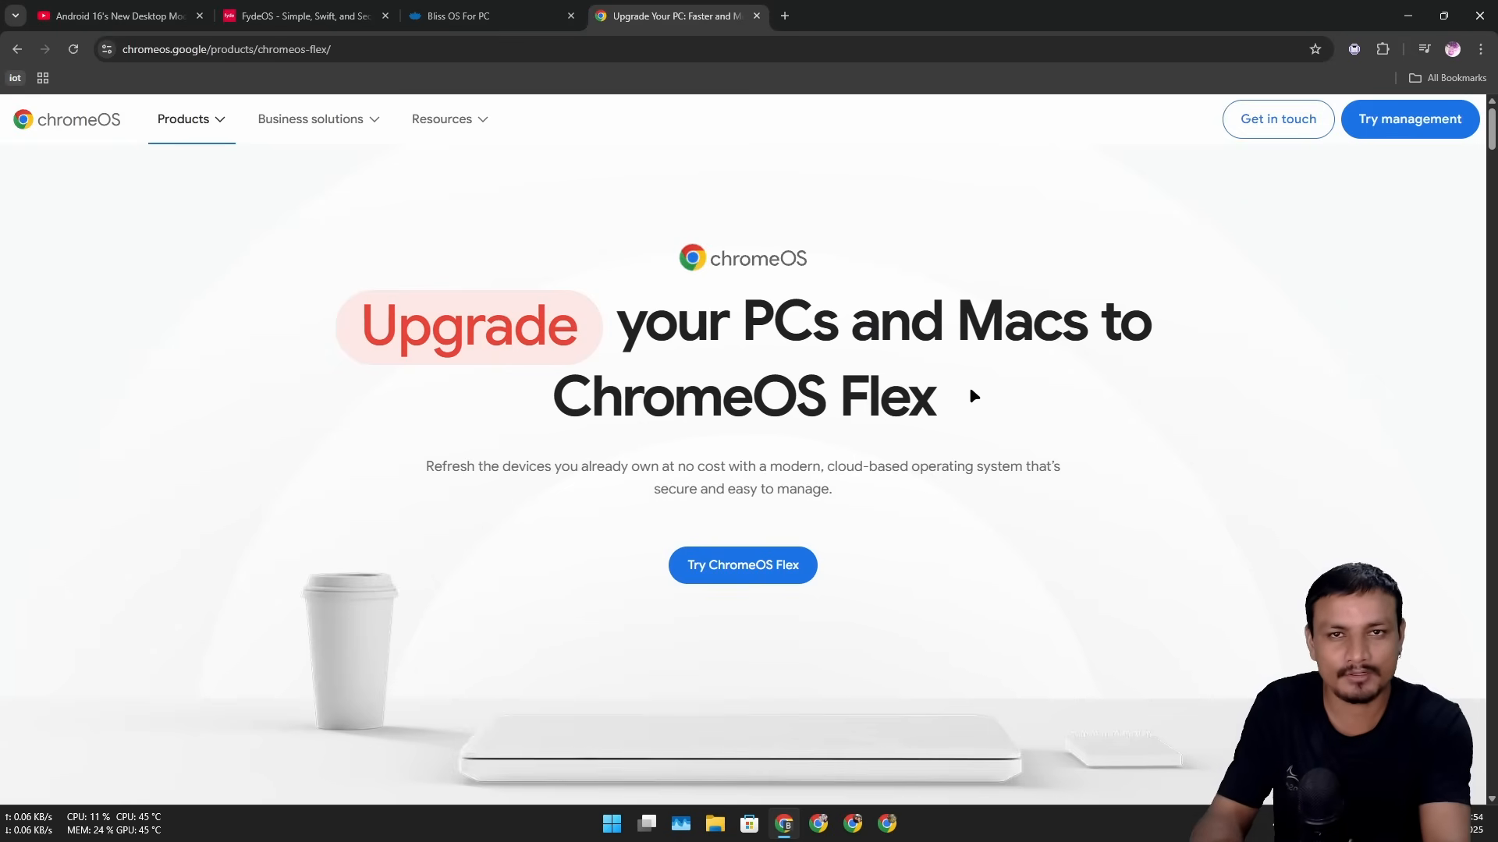
mouse_move(956, 411)
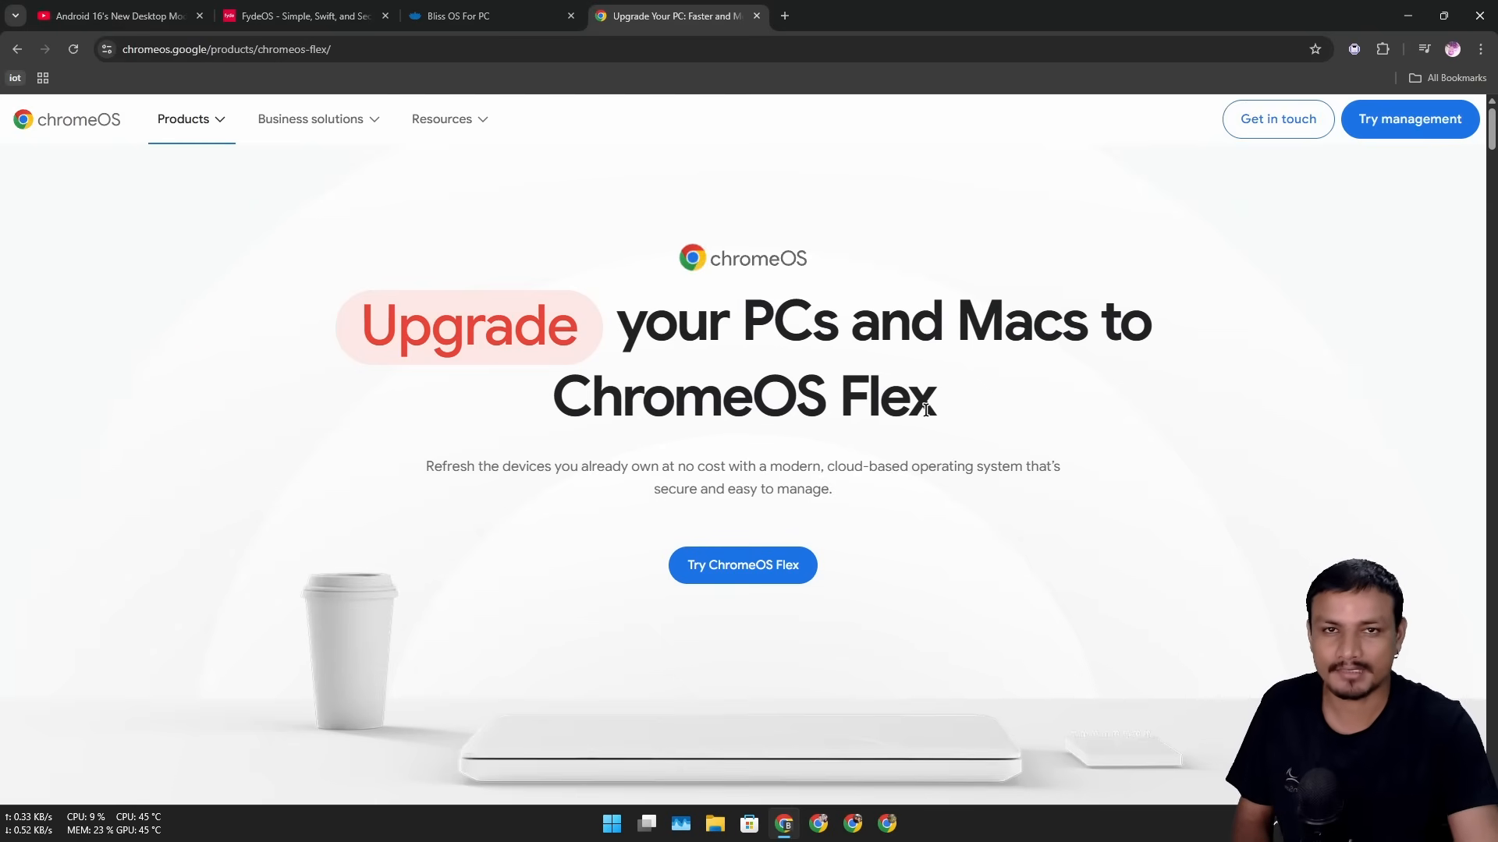
- Highlight the product name 'ChromeOS Flex' in the headline
double_click(688, 396)
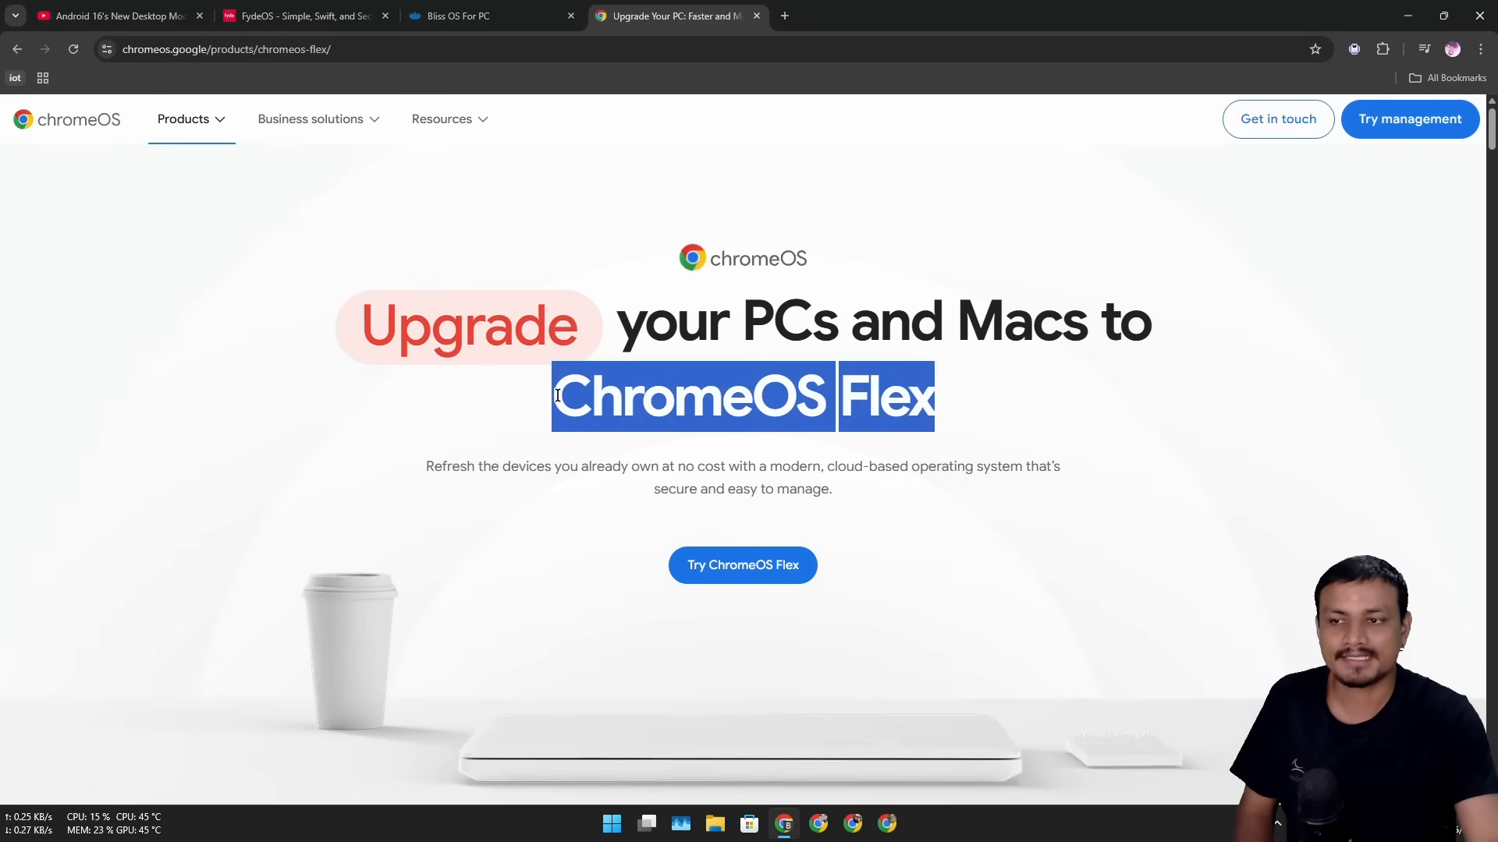
mouse_move(978, 427)
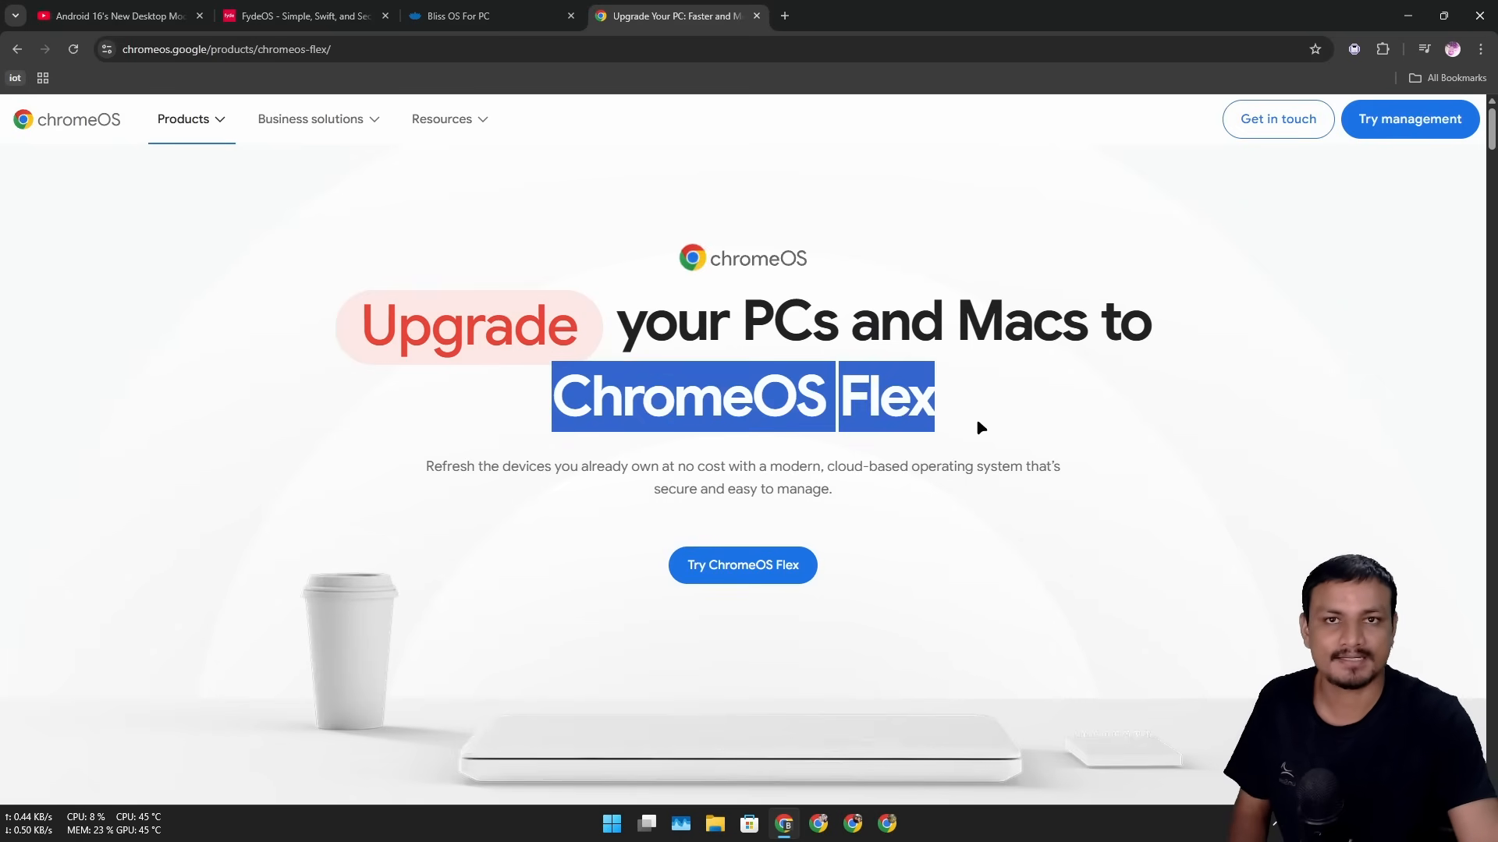
mouse_move(989, 436)
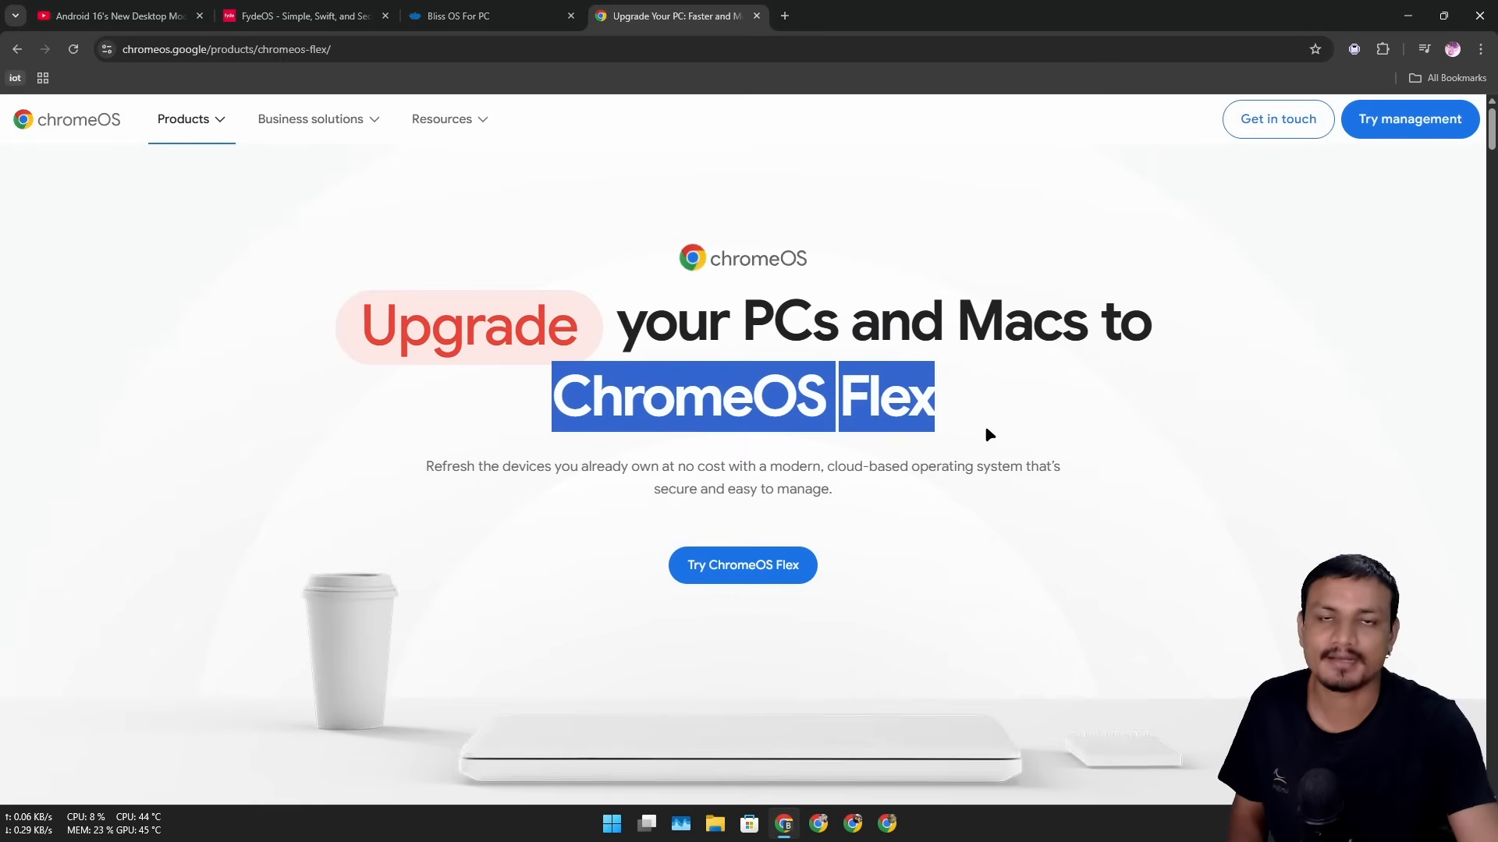
mouse_move(965, 415)
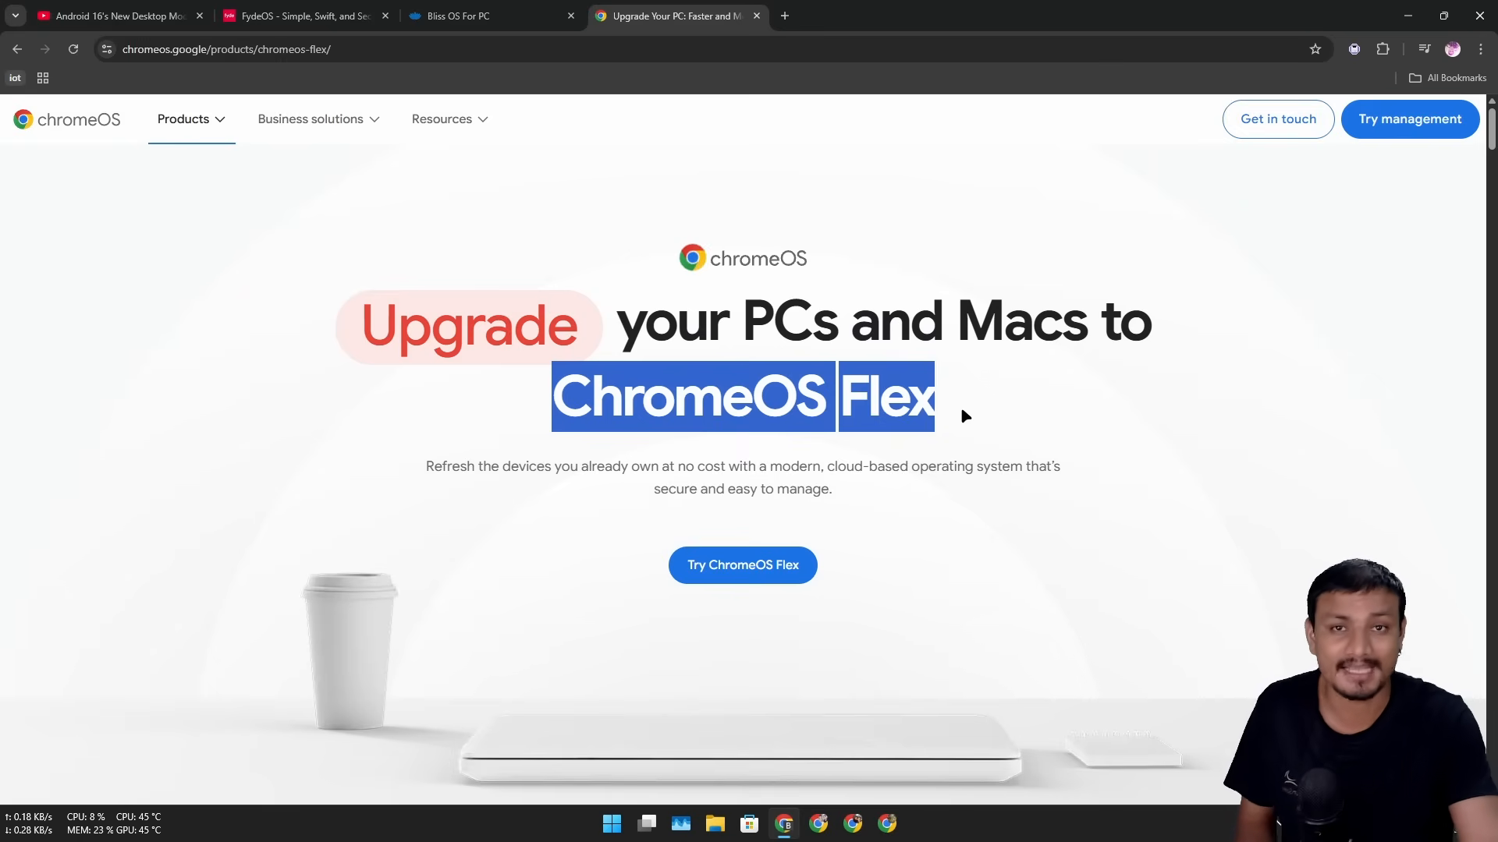
- View the Android 16 desktop mode YouTube video, then return to the ChromeOS Flex page
click(114, 16)
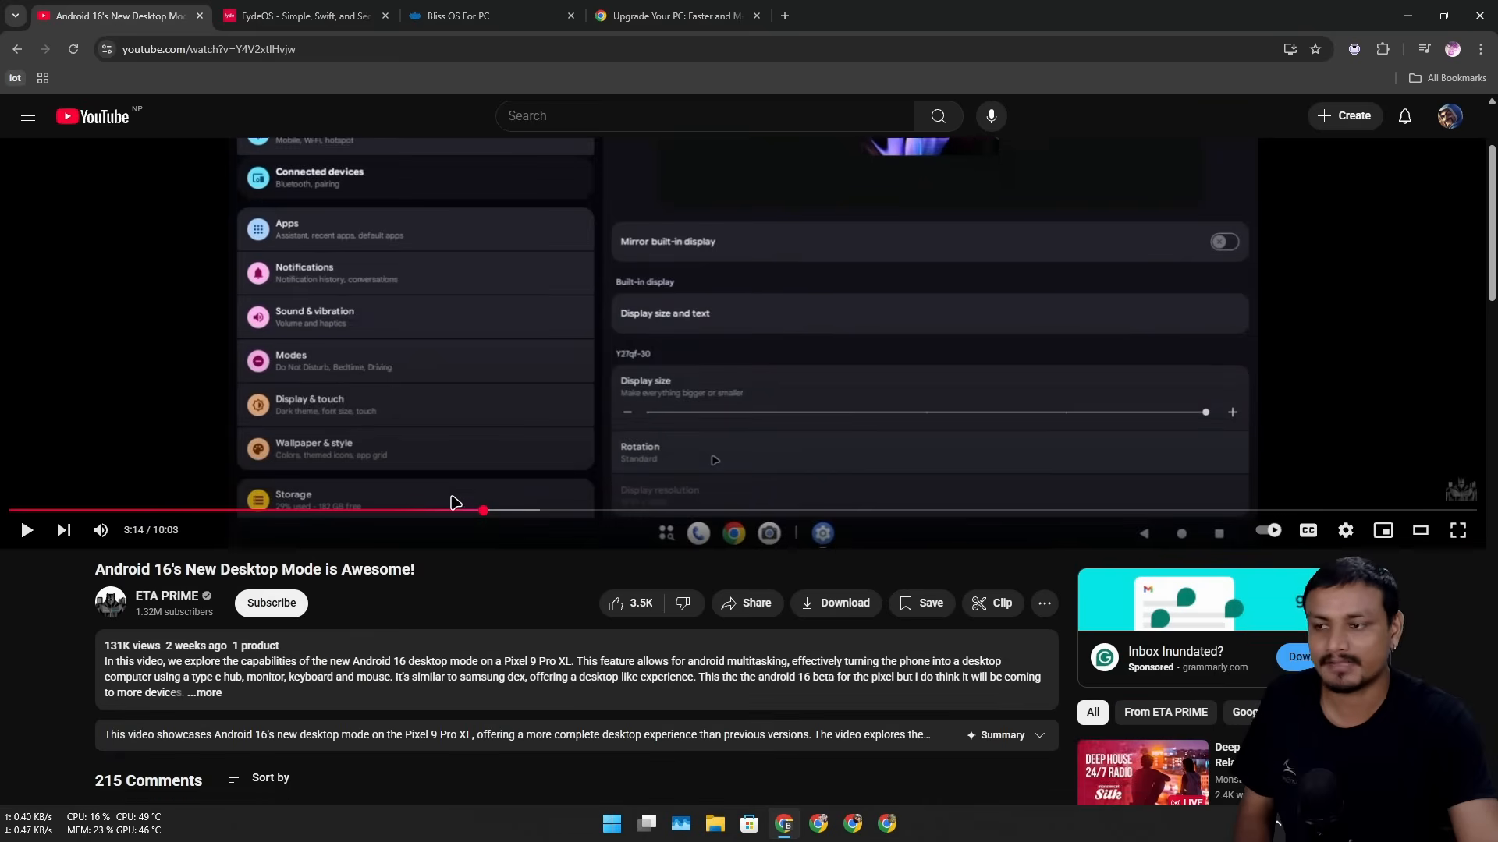
scroll(down, 3)
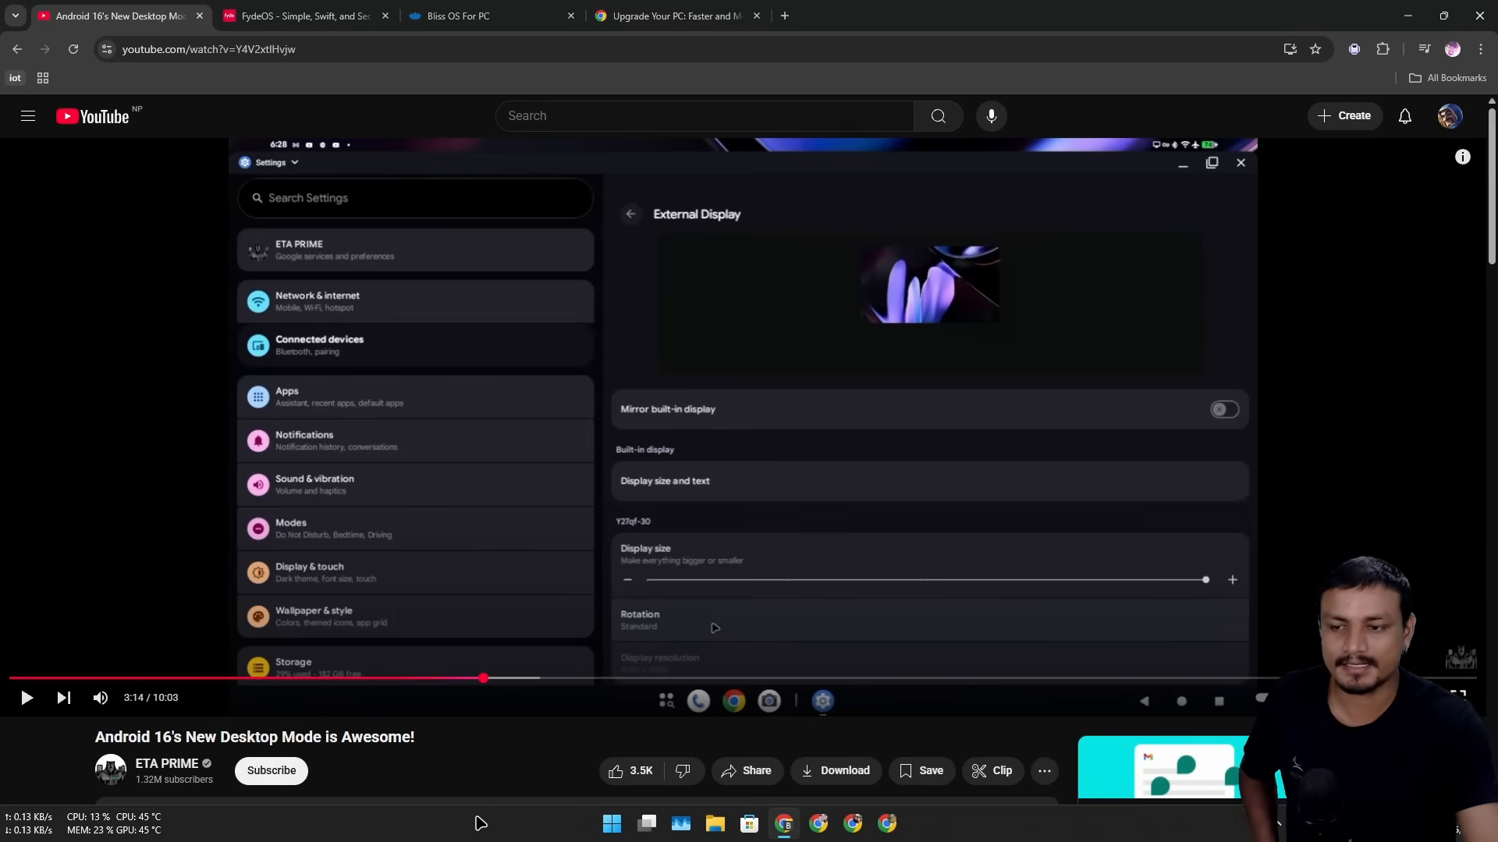
mouse_move(1016, 517)
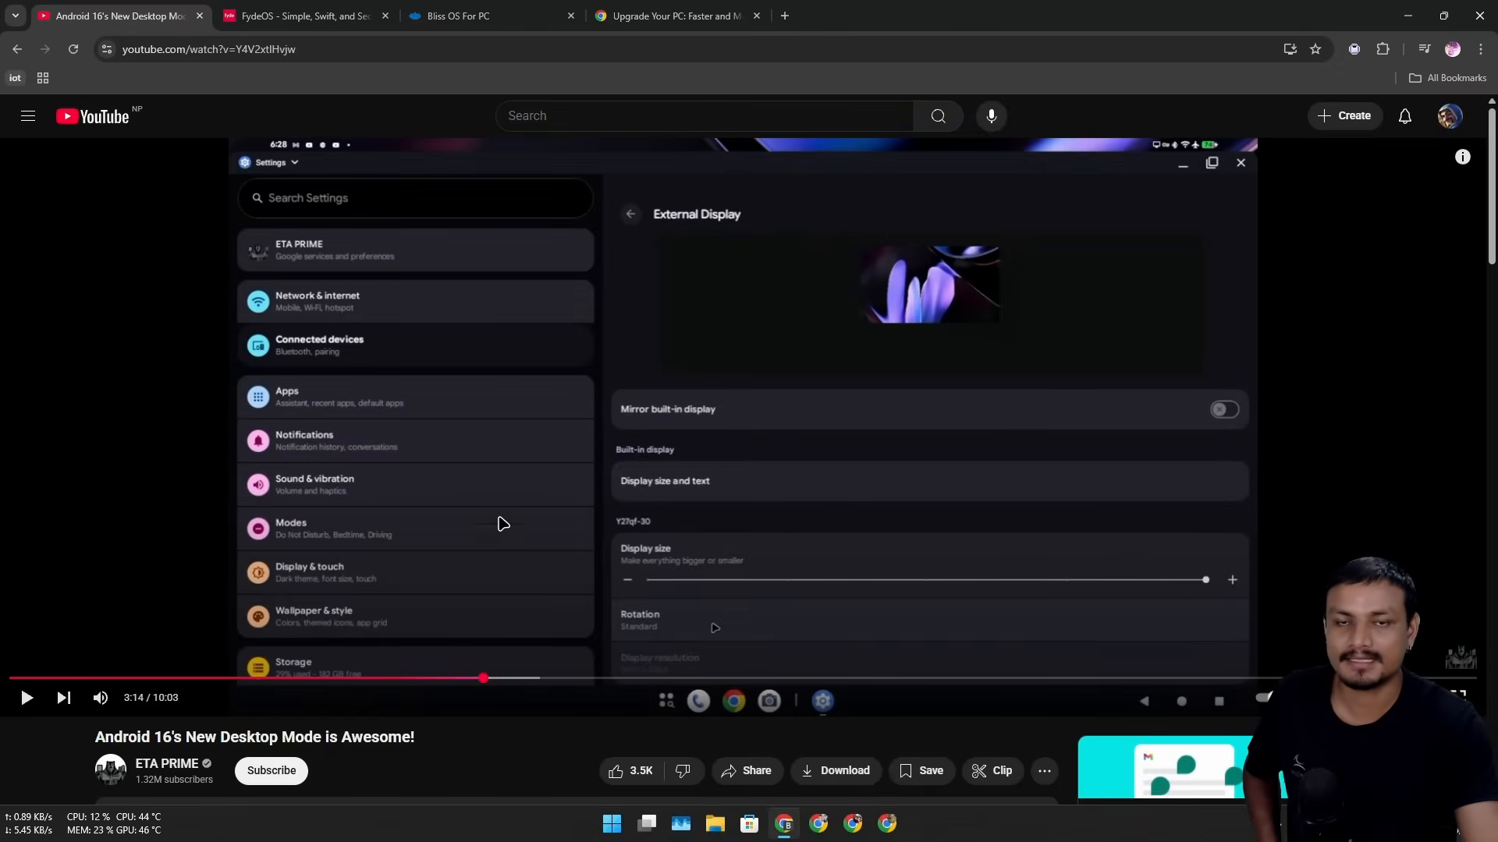
mouse_move(488, 444)
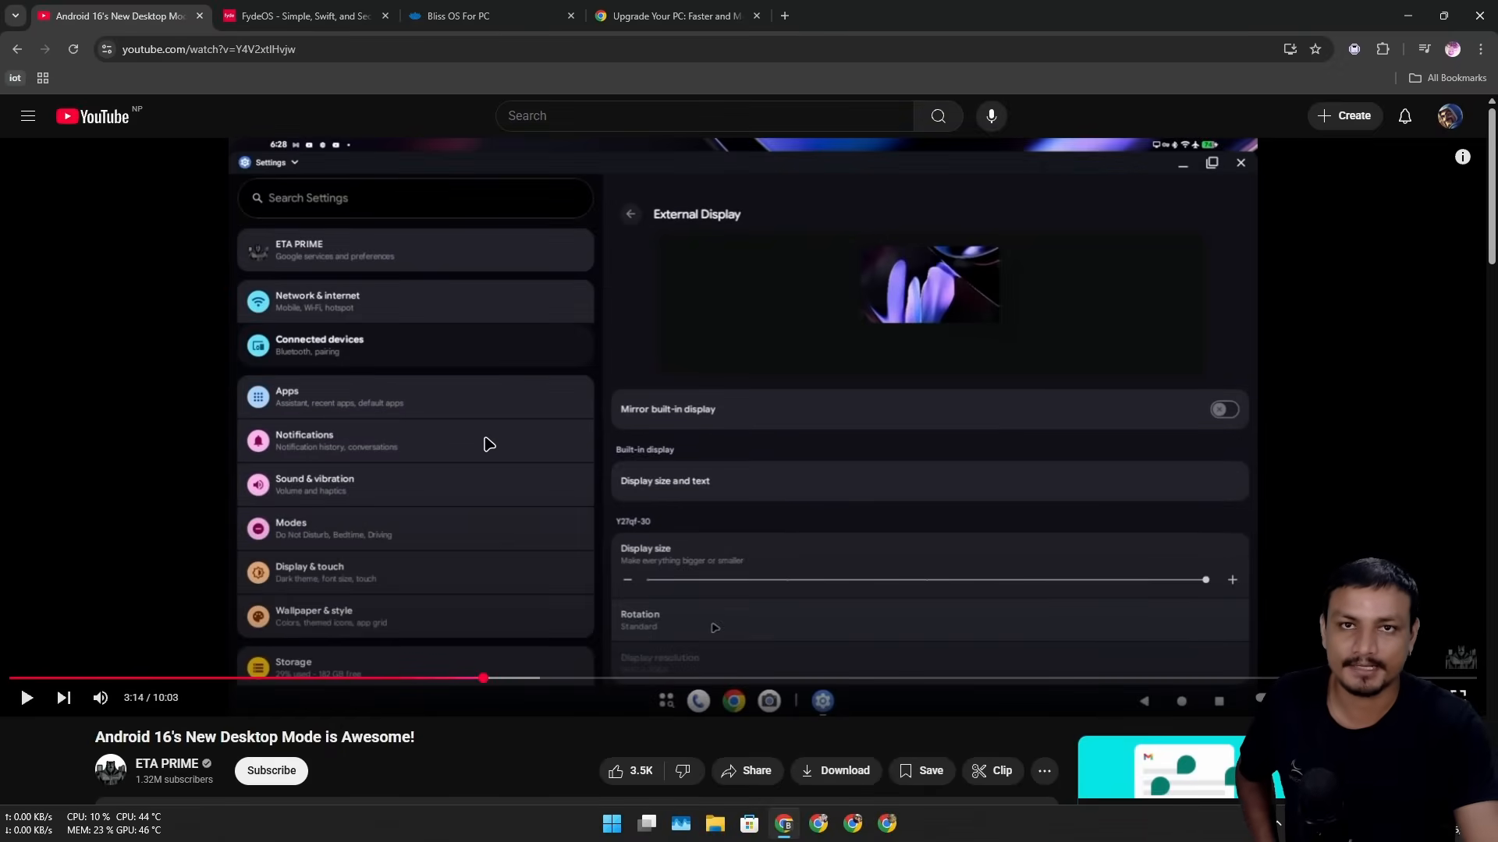
click(674, 15)
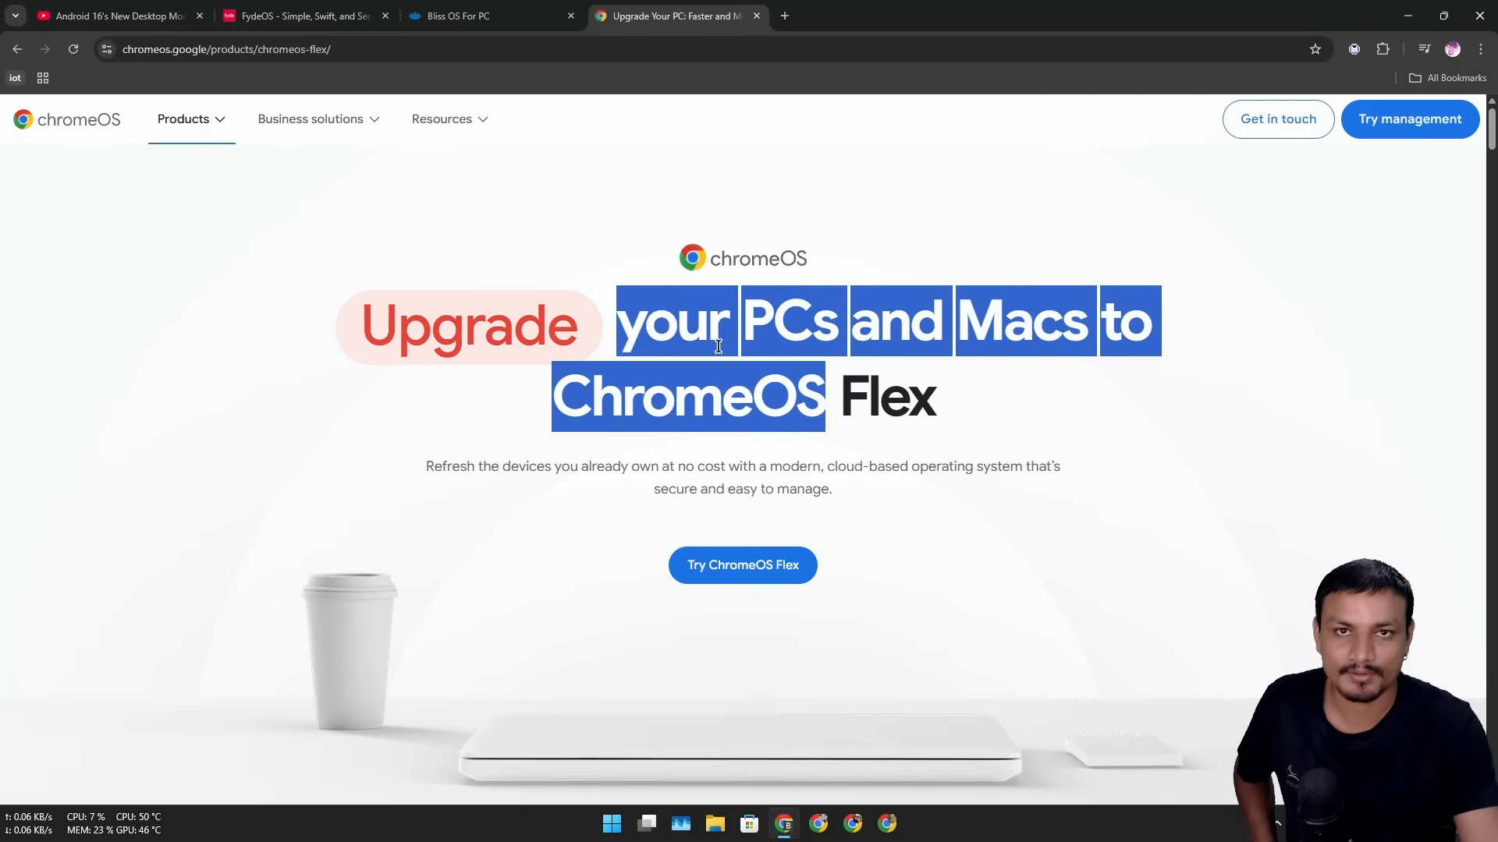
mouse_move(616, 330)
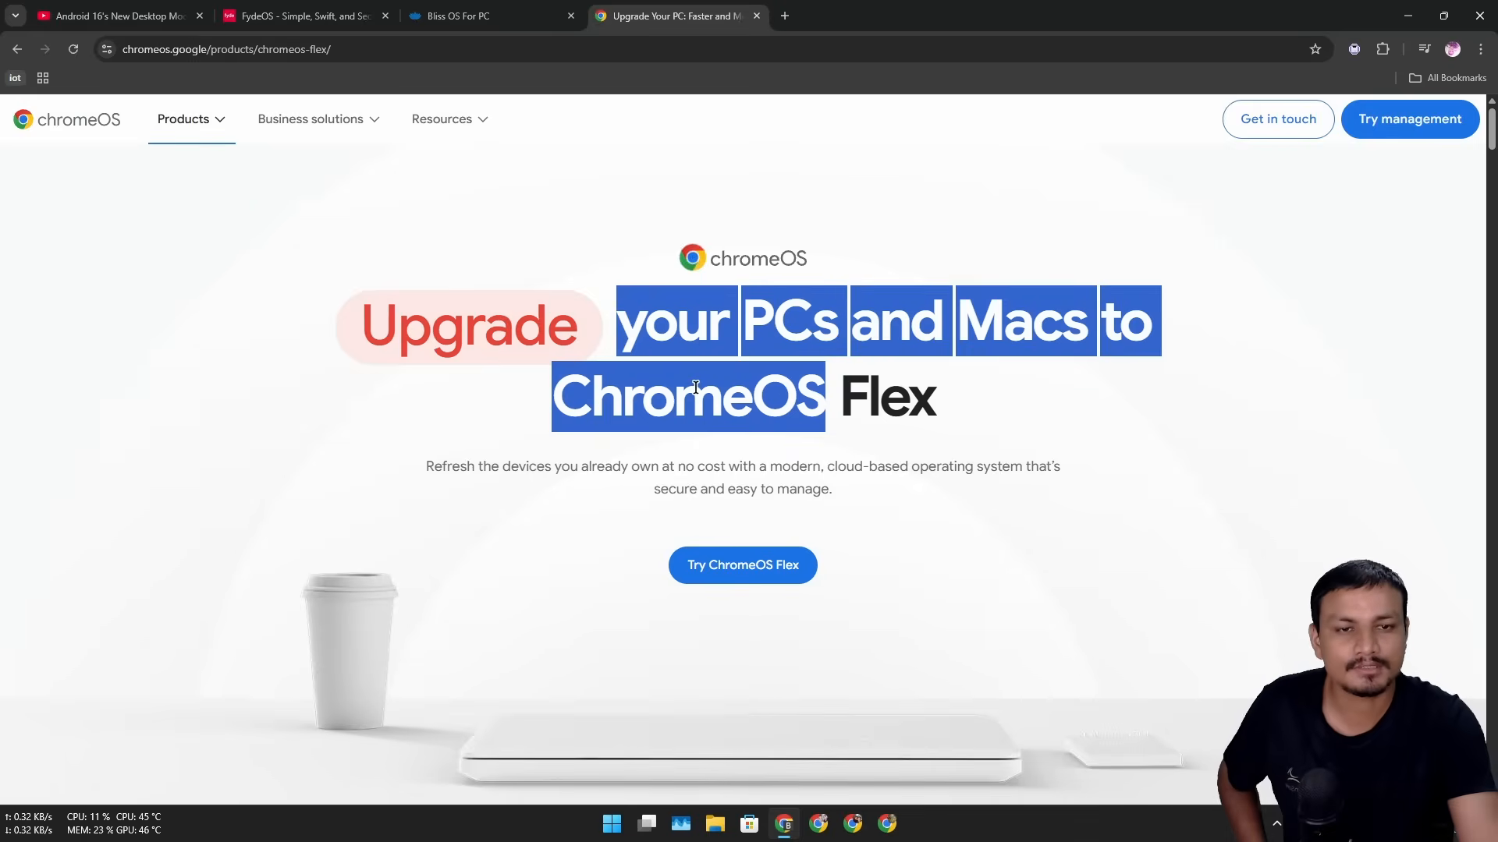
mouse_move(759, 371)
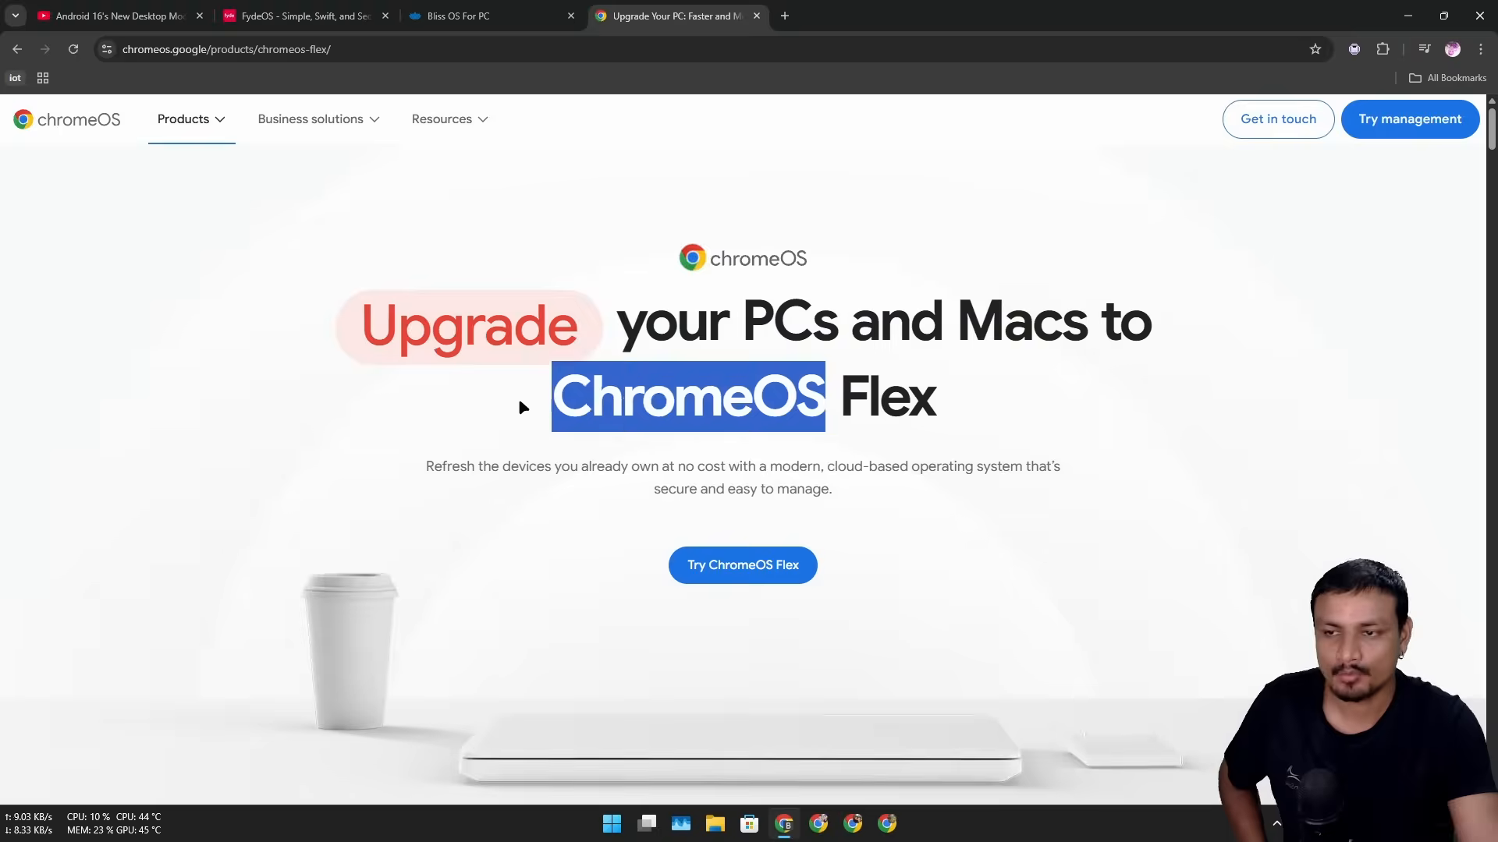
mouse_move(639, 400)
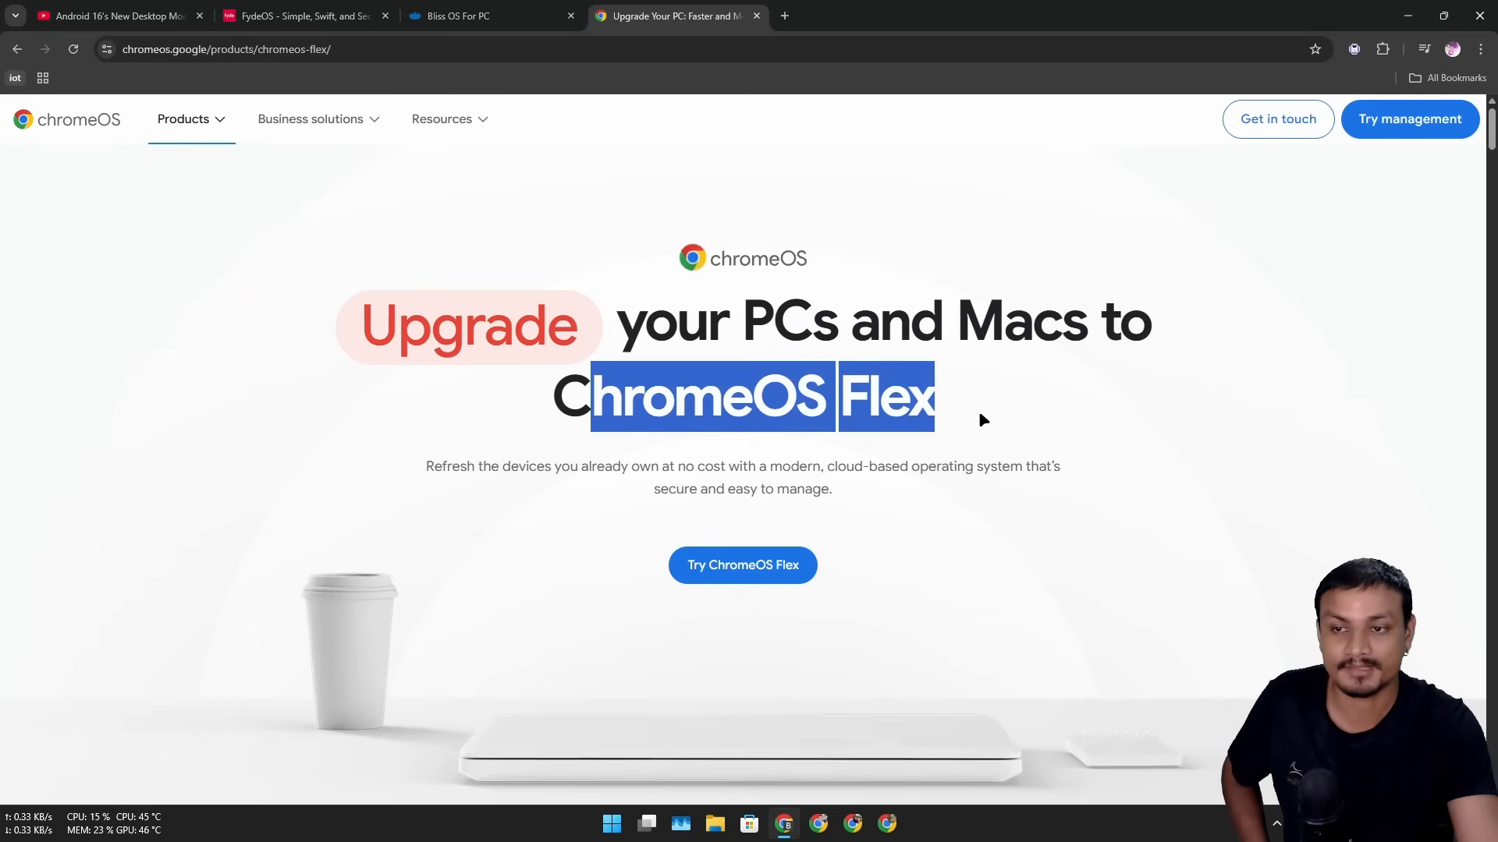
- Switch to the Bliss OS website
click(490, 16)
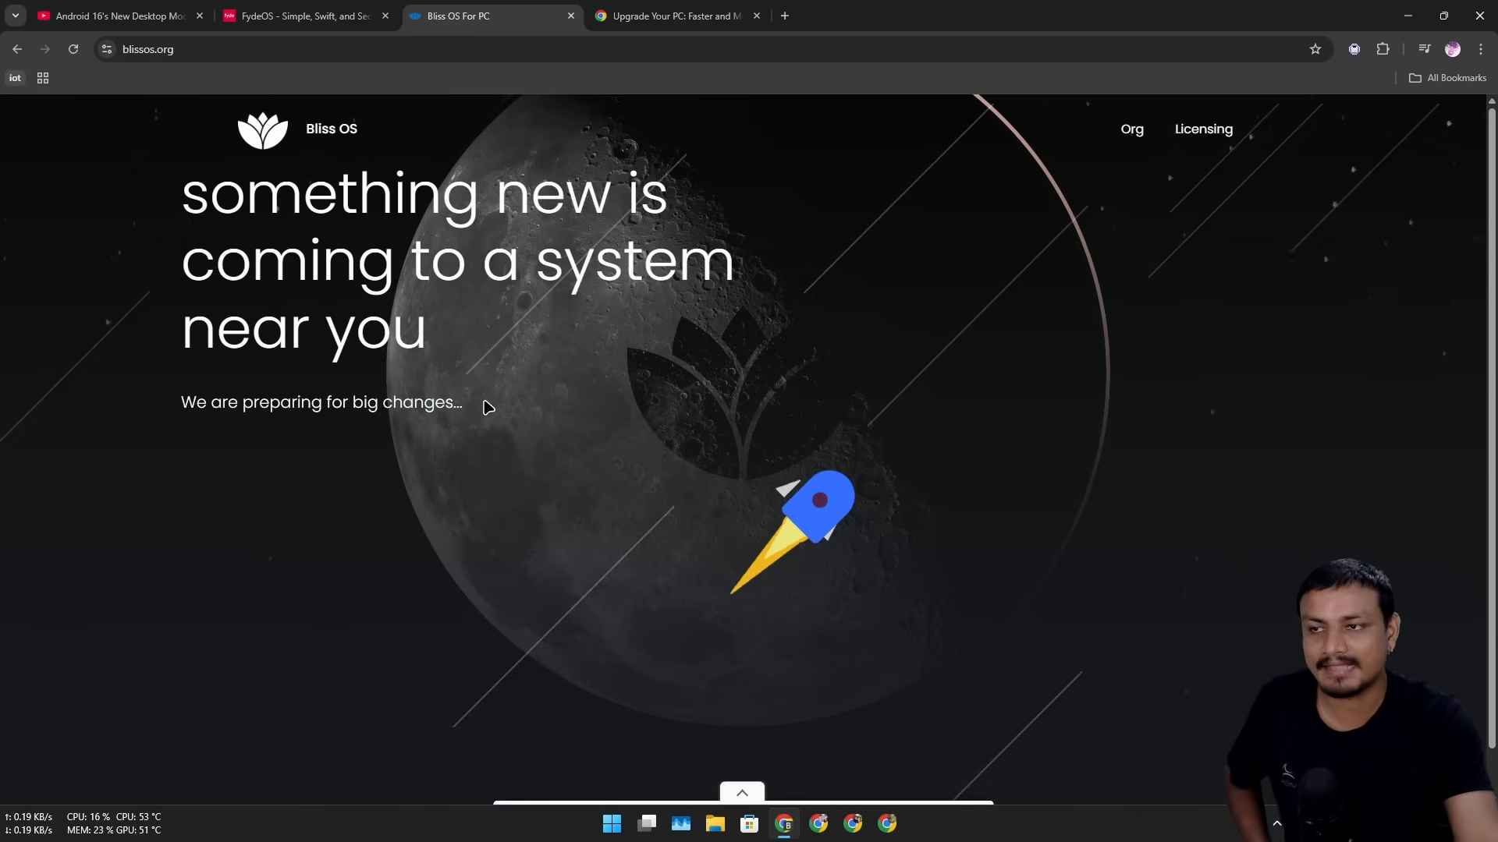
mouse_move(196, 185)
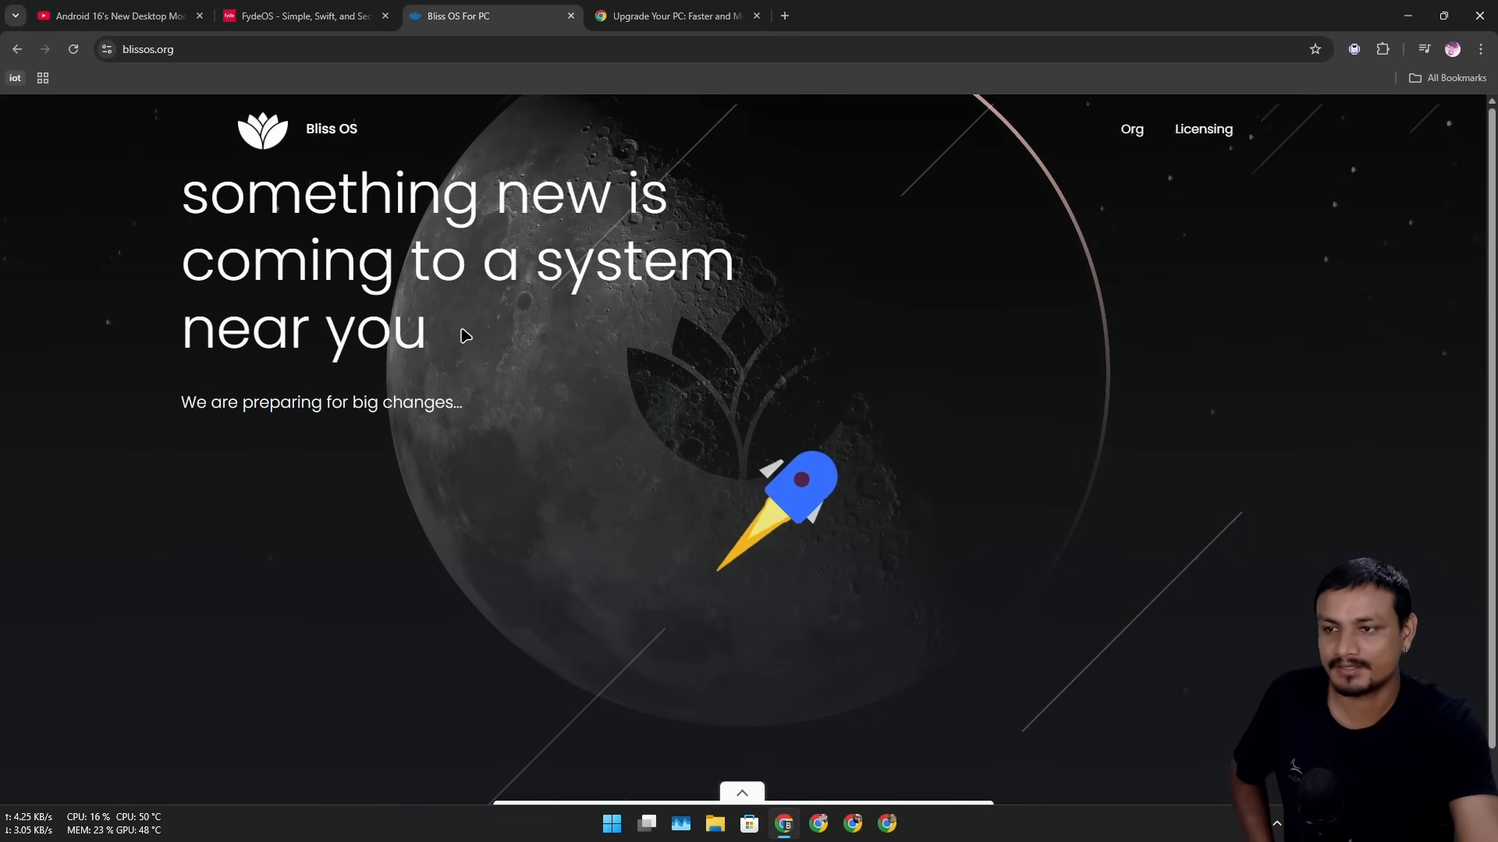
mouse_move(198, 419)
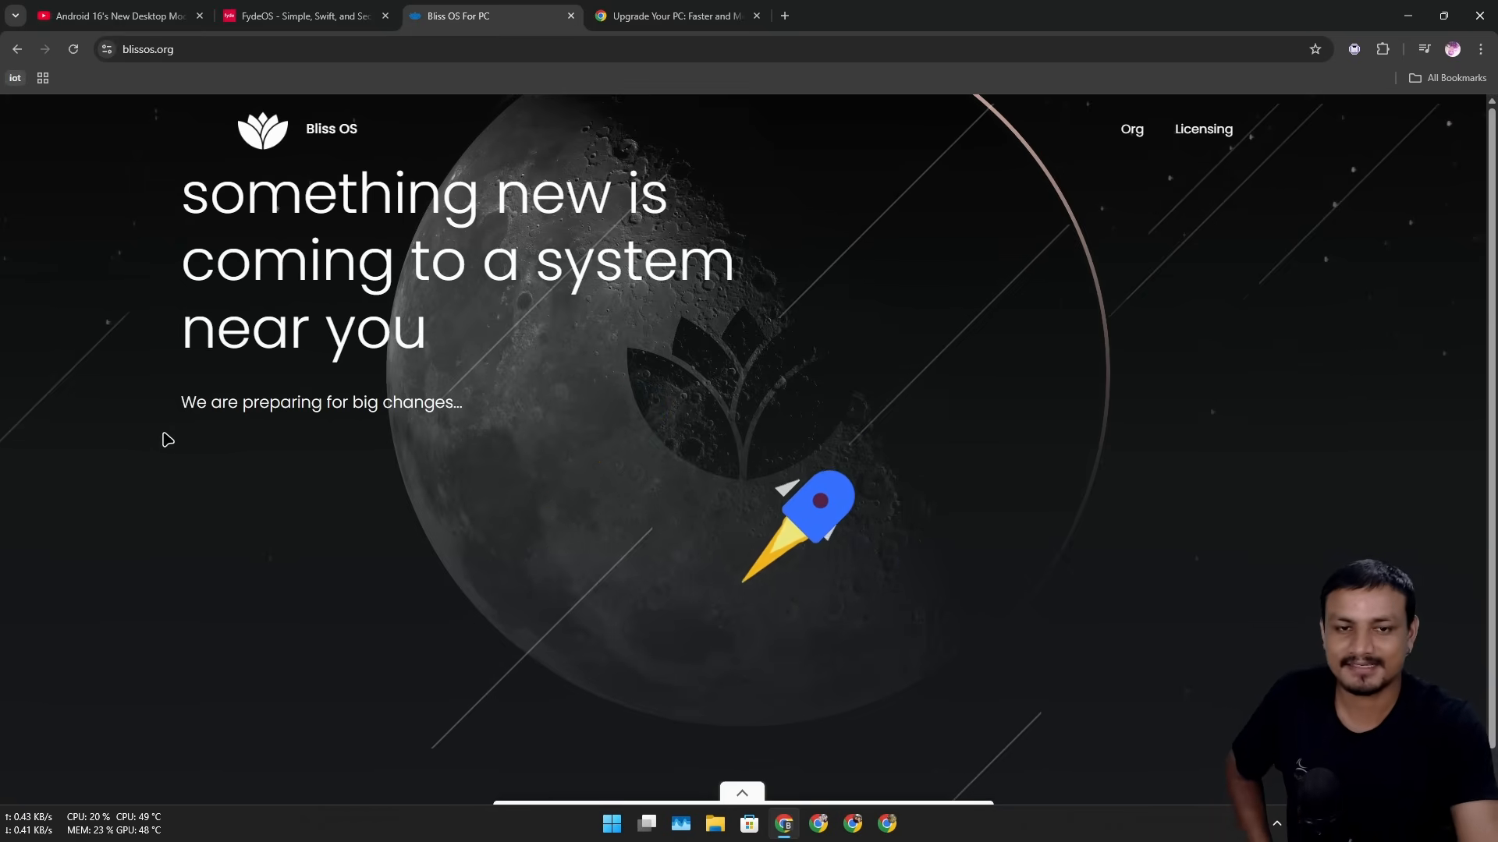
- Toggle full screen with F11 and return to the Android 16 desktop mode video
key(F11)
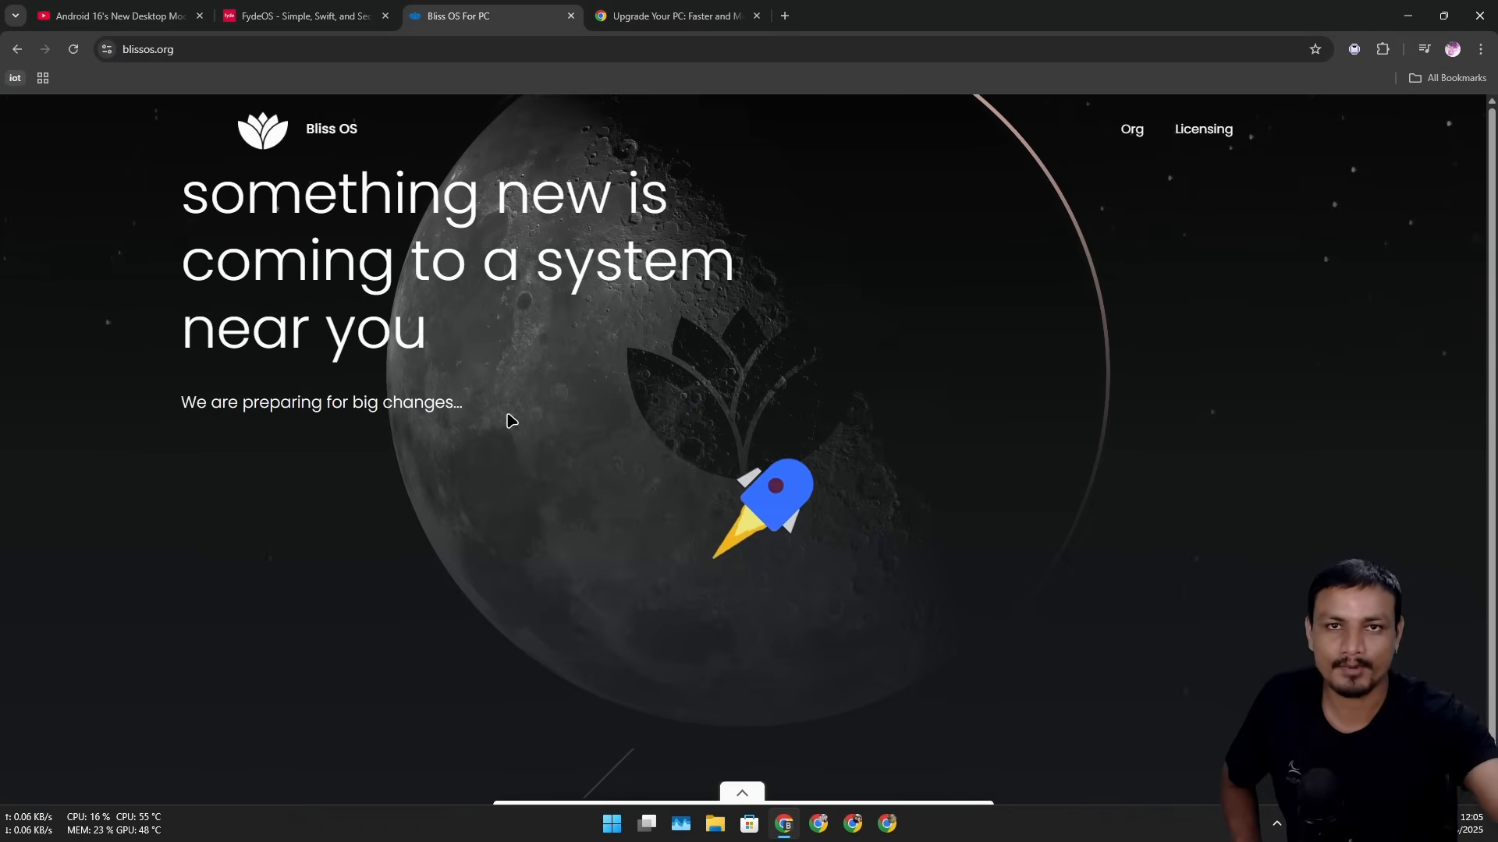
click(114, 16)
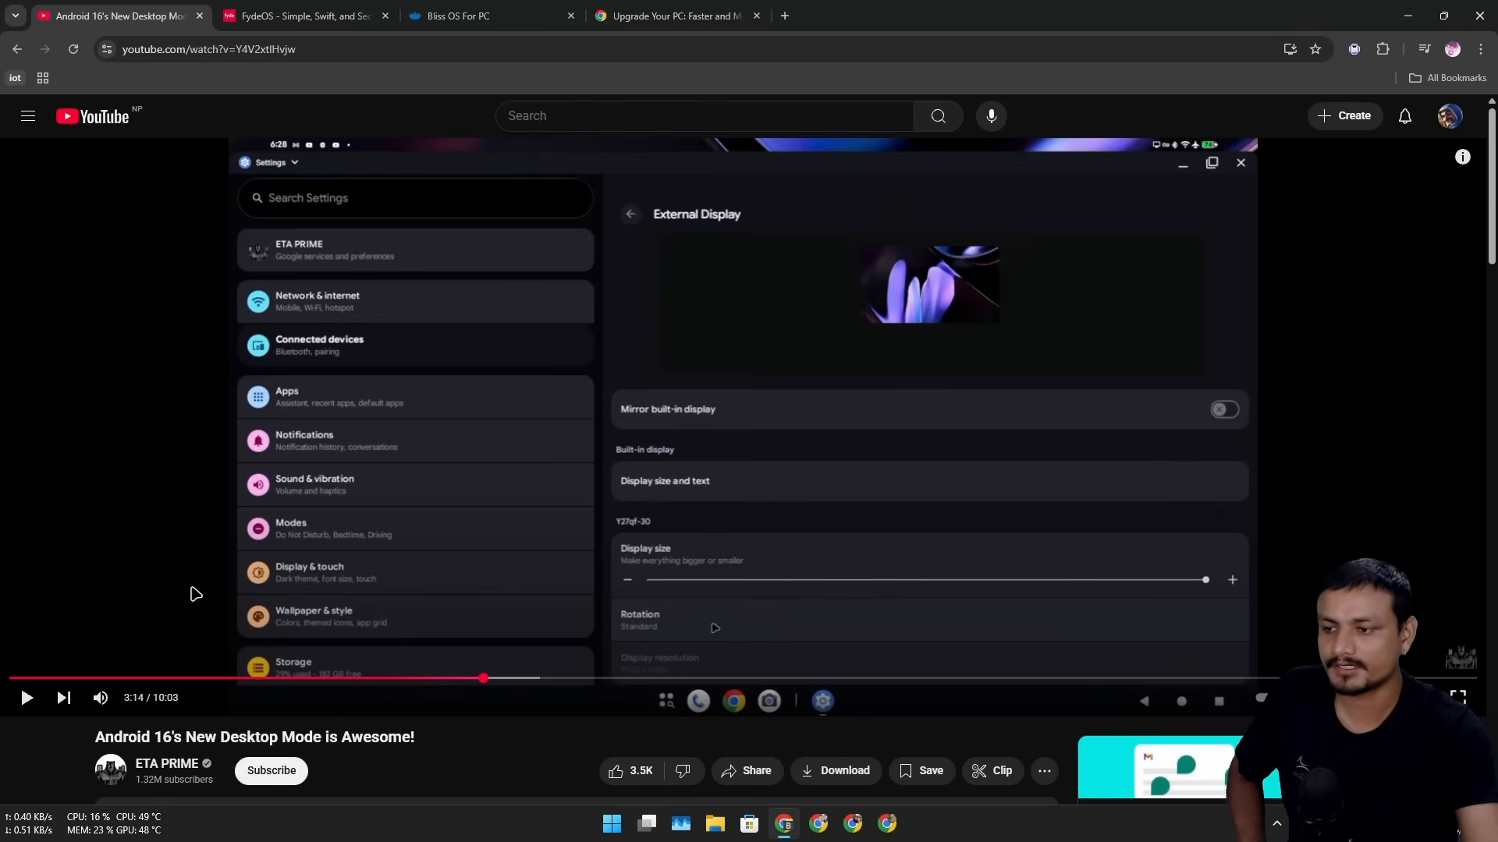
mouse_move(175, 732)
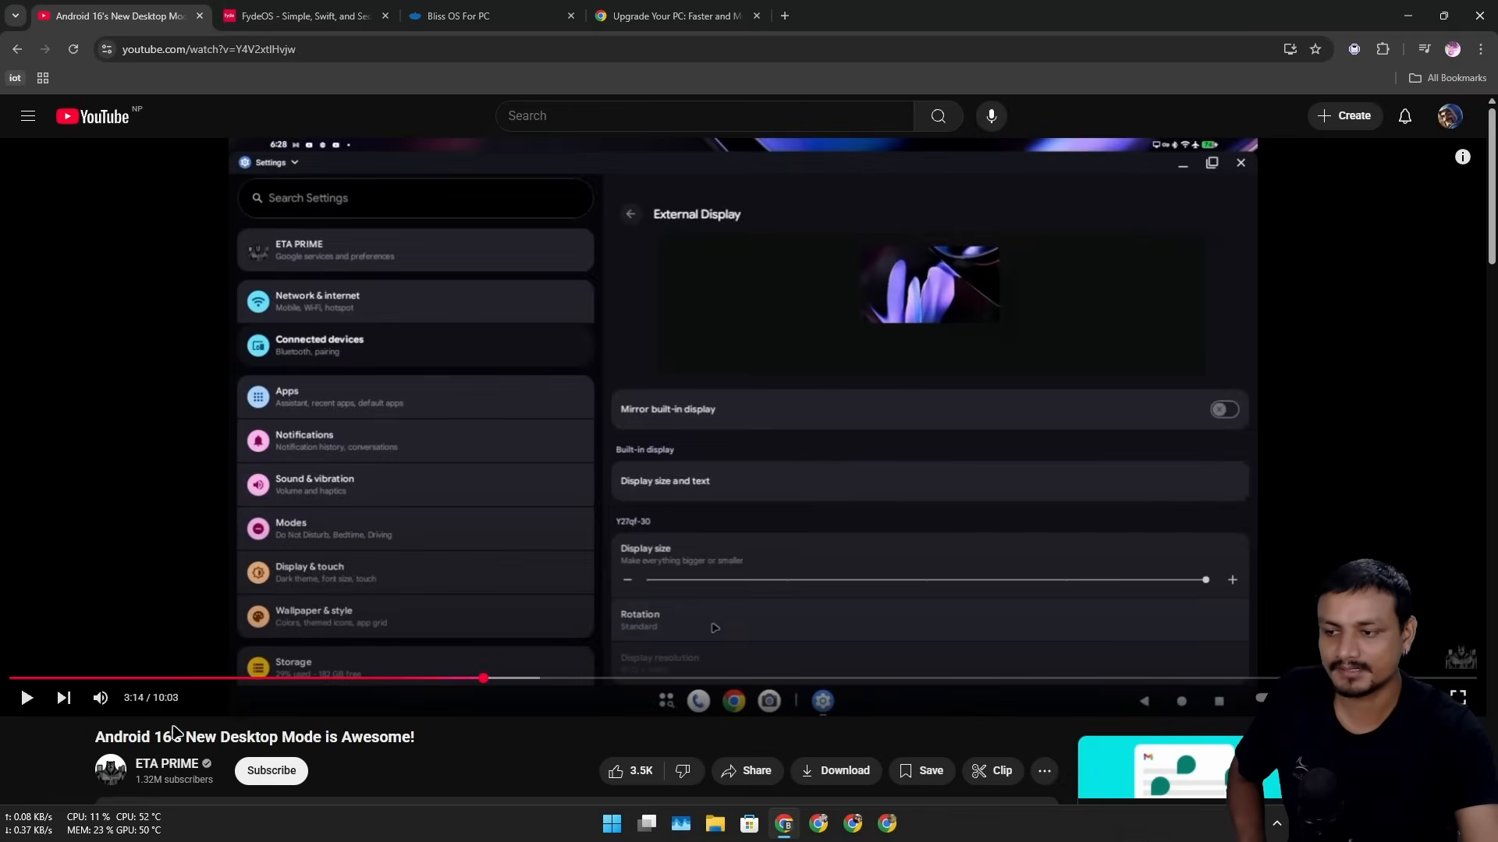
- Return to the Bliss OS 'something new is coming' page
click(1460, 696)
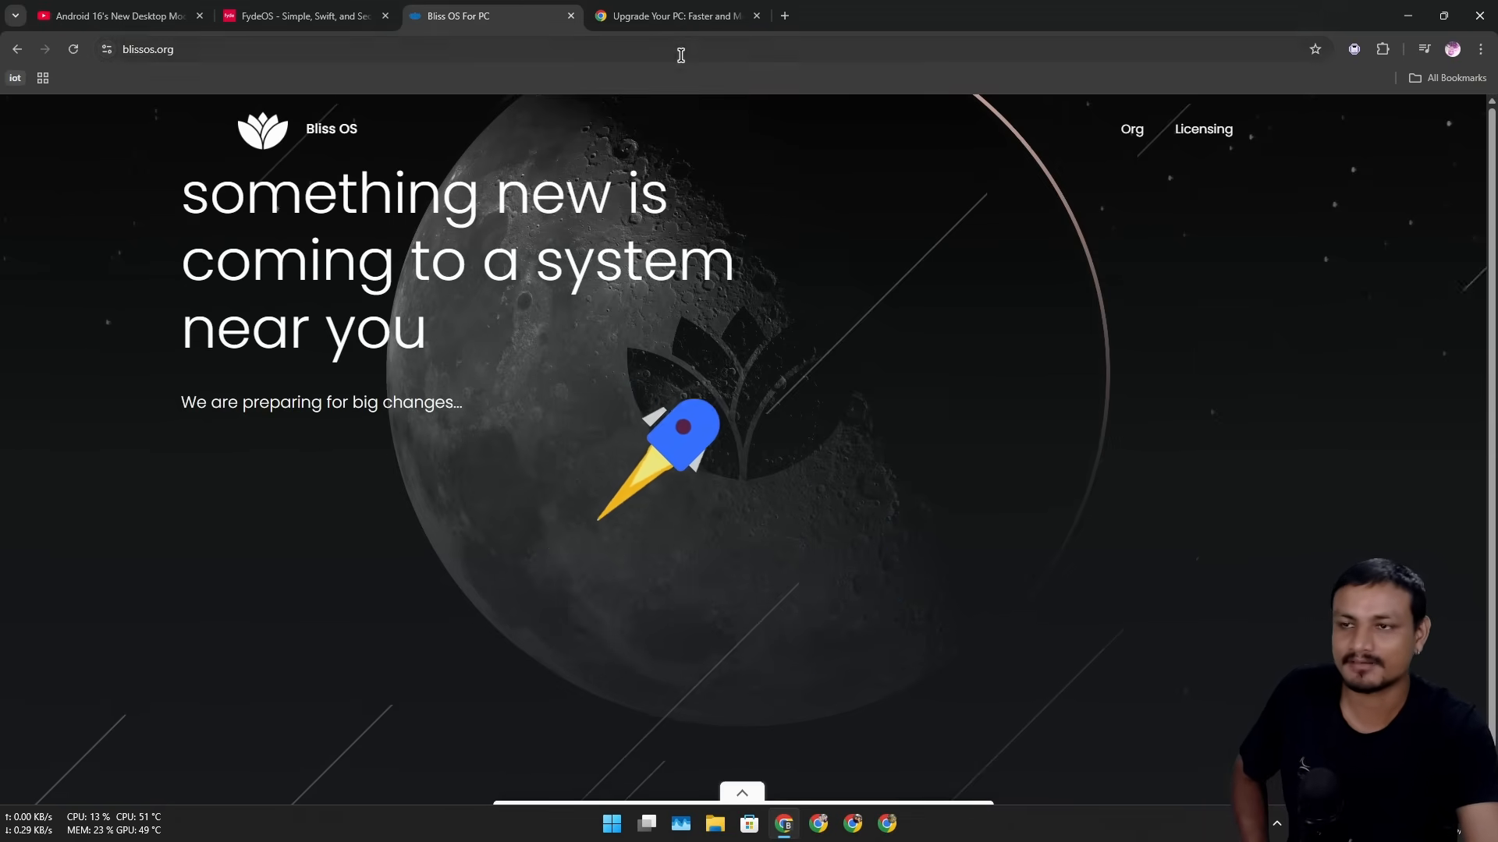
click(674, 15)
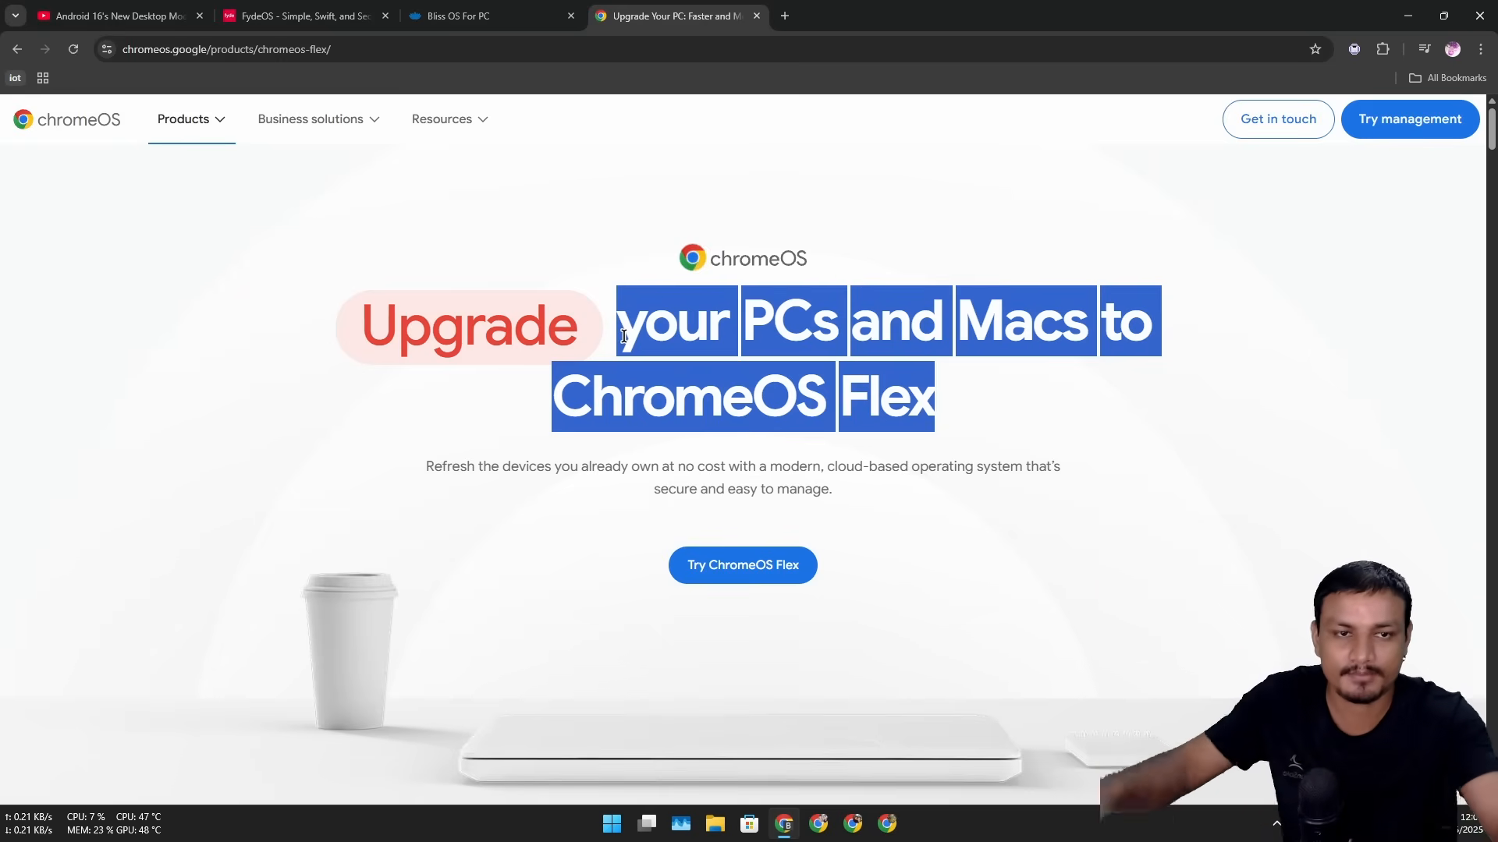
mouse_move(1018, 424)
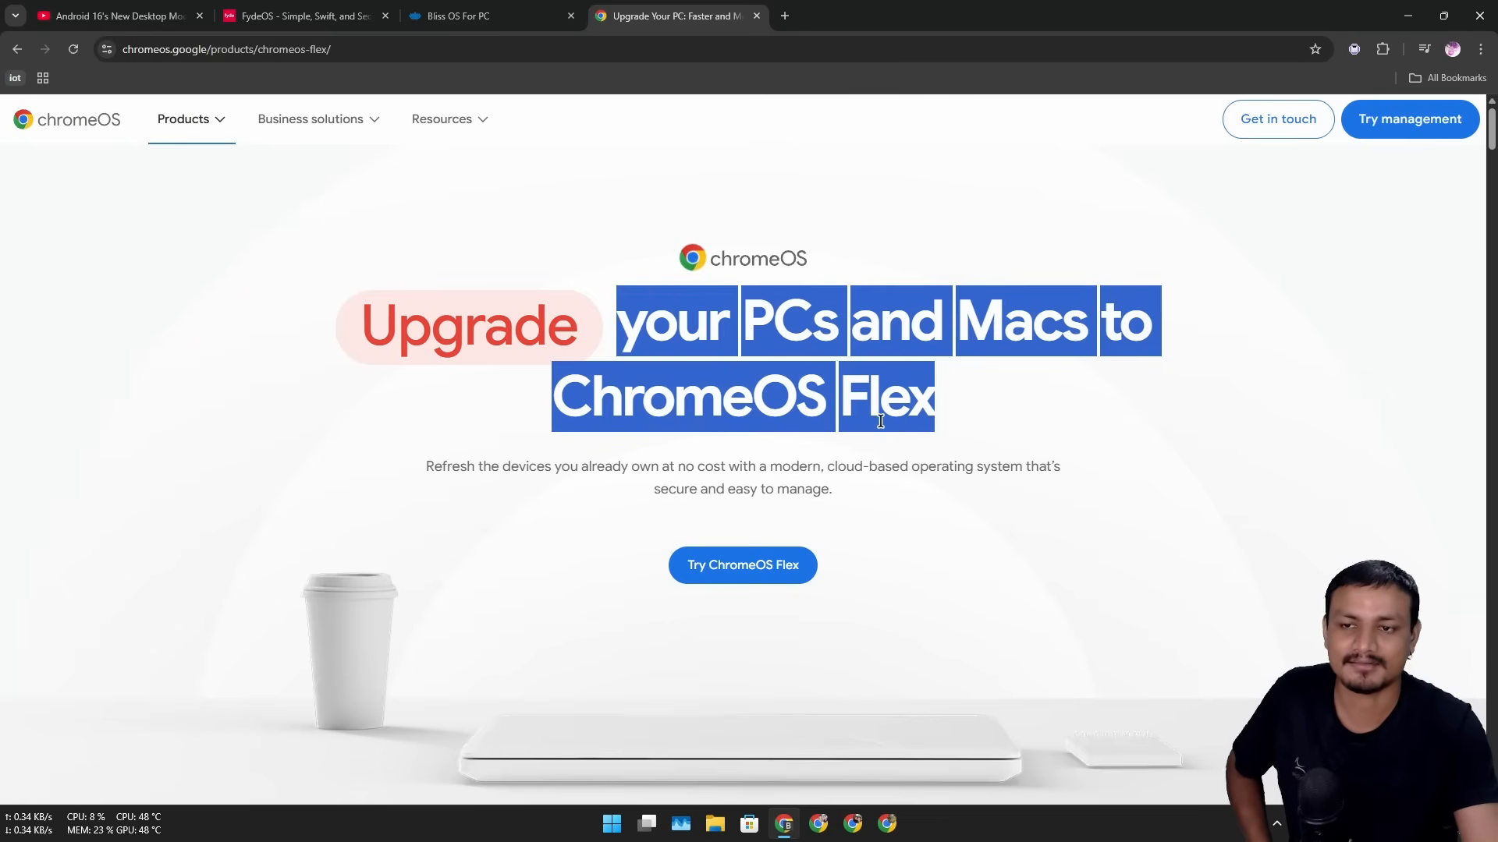
- Deselect the highlighted ChromeOS Flex headline so the page reads normally
click(957, 419)
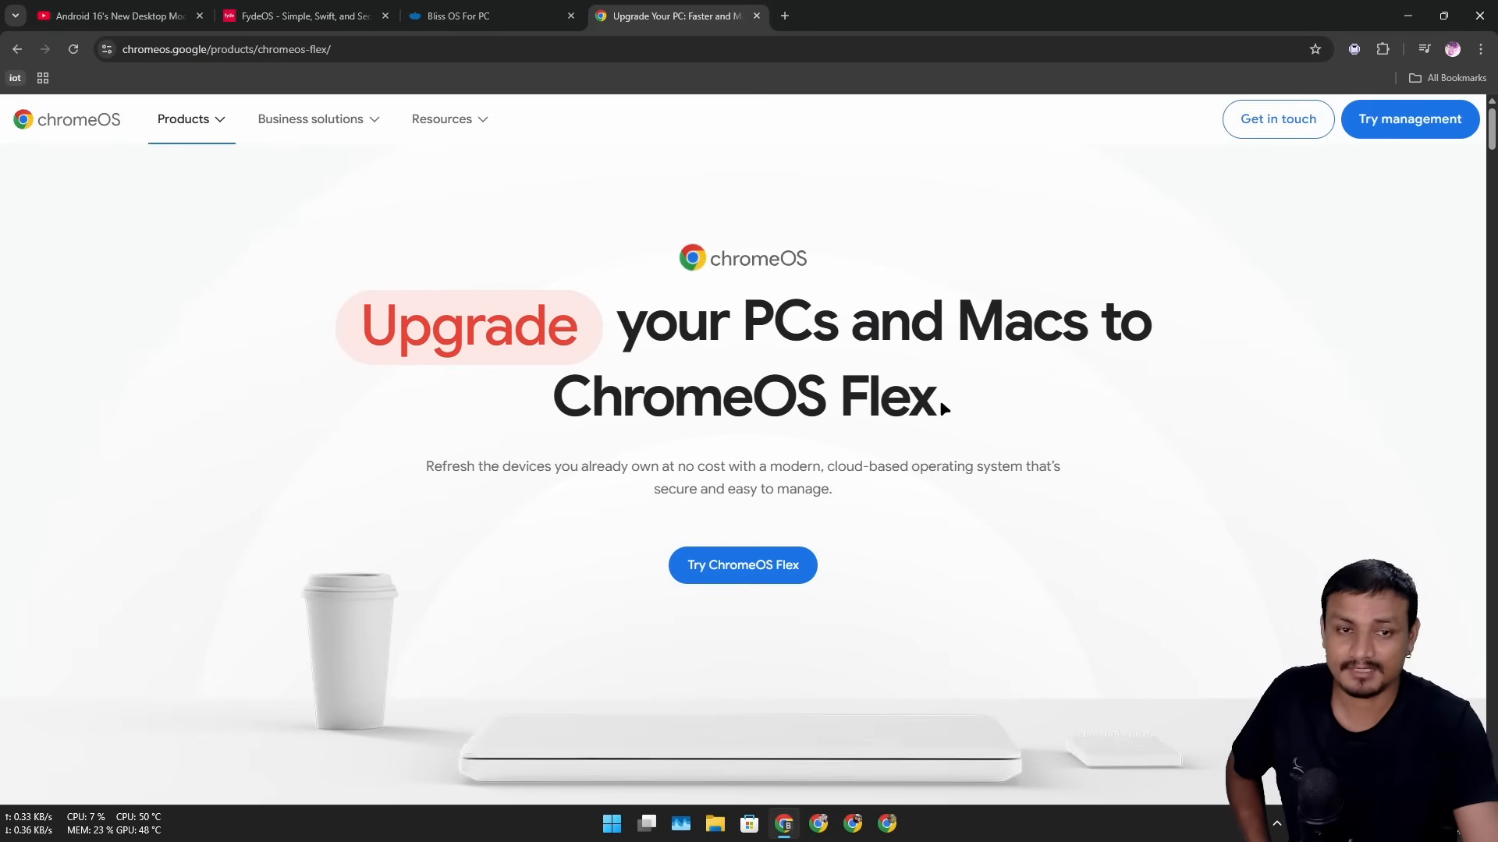
mouse_move(913, 401)
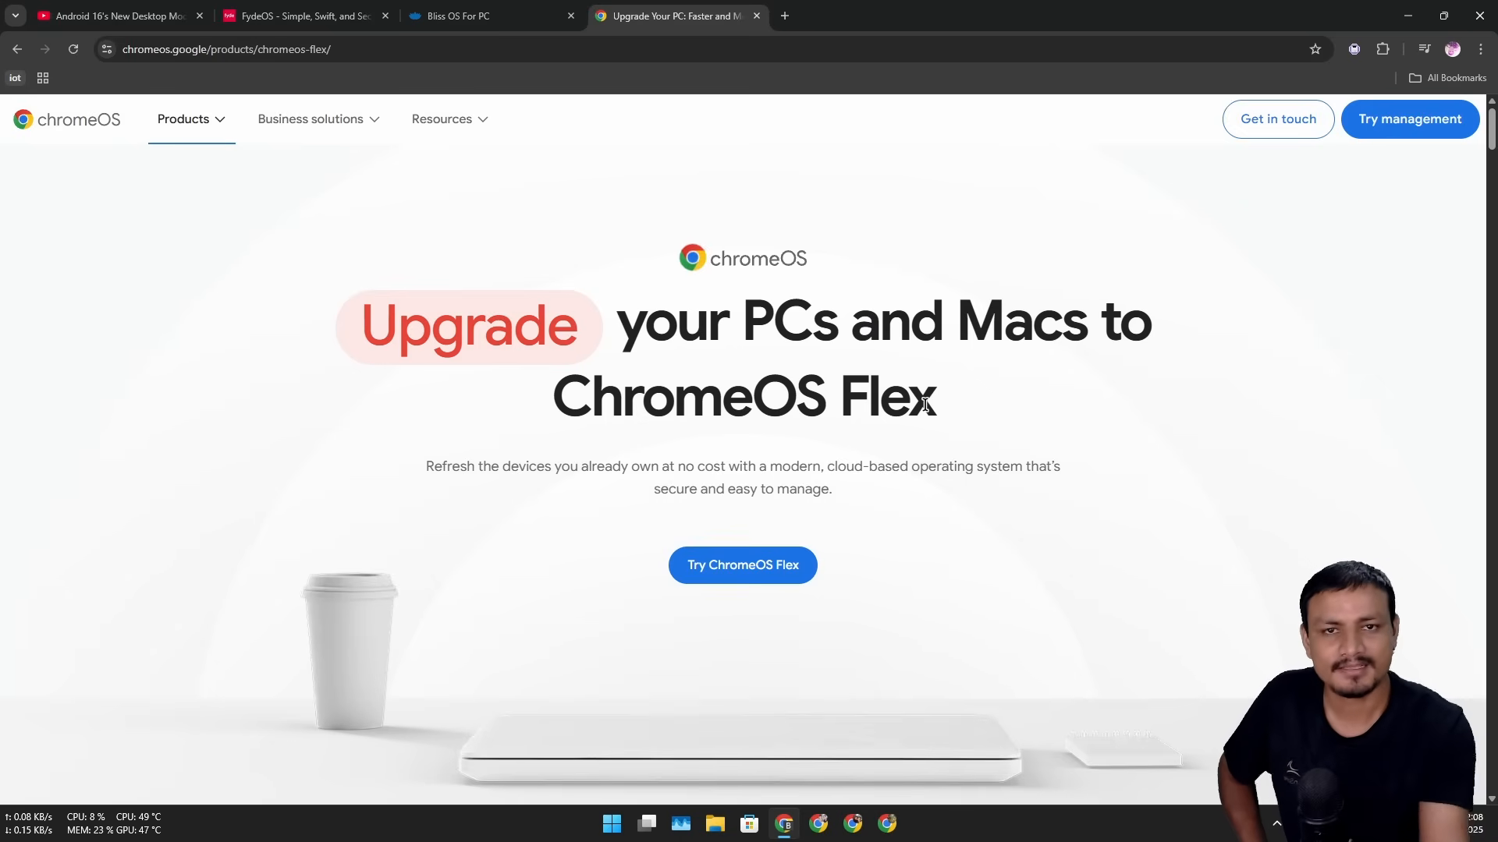
mouse_move(683, 131)
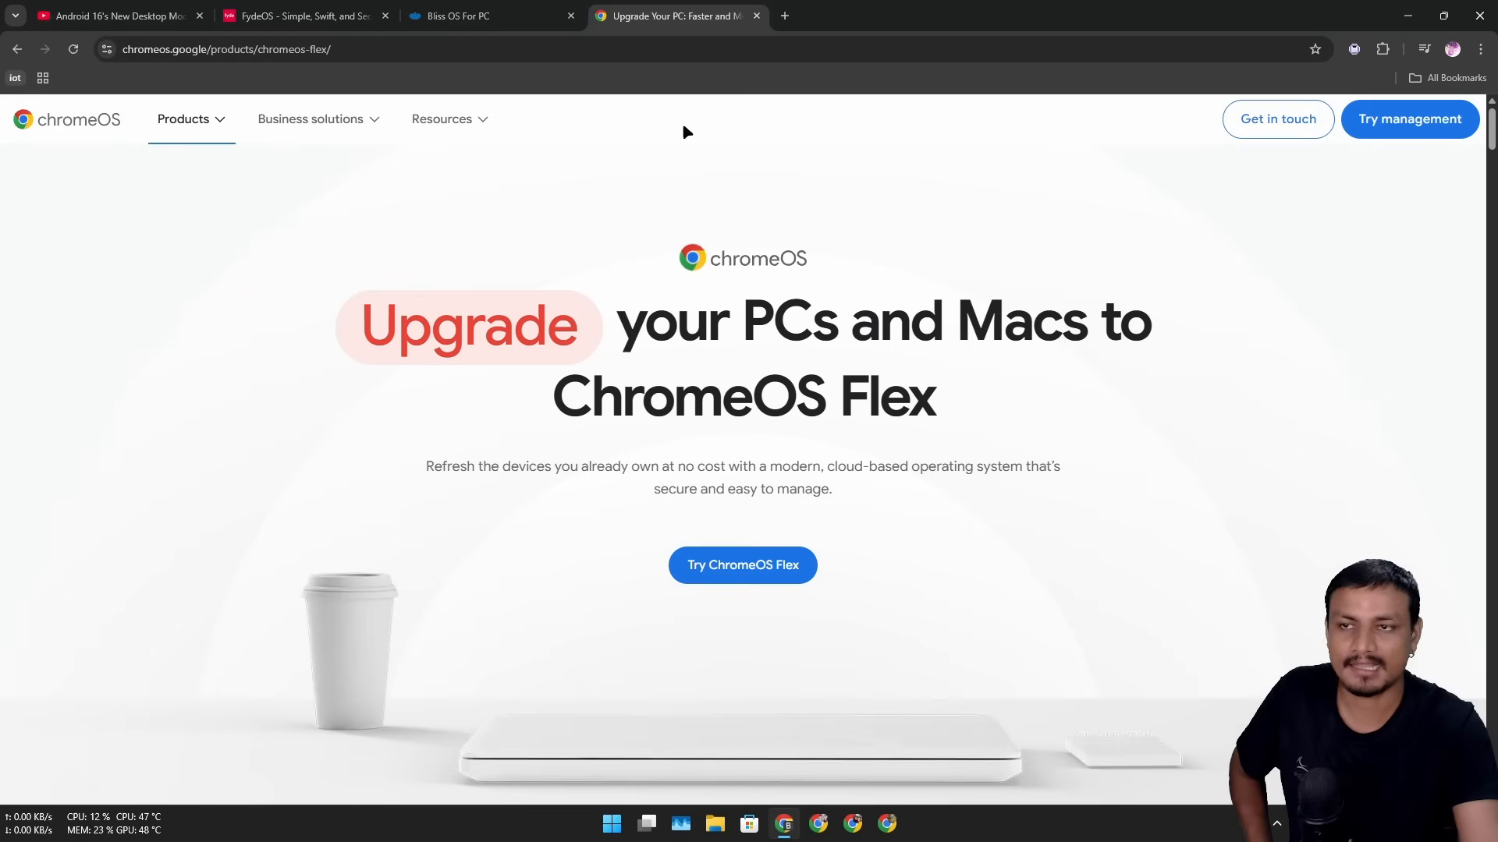
mouse_move(734, 424)
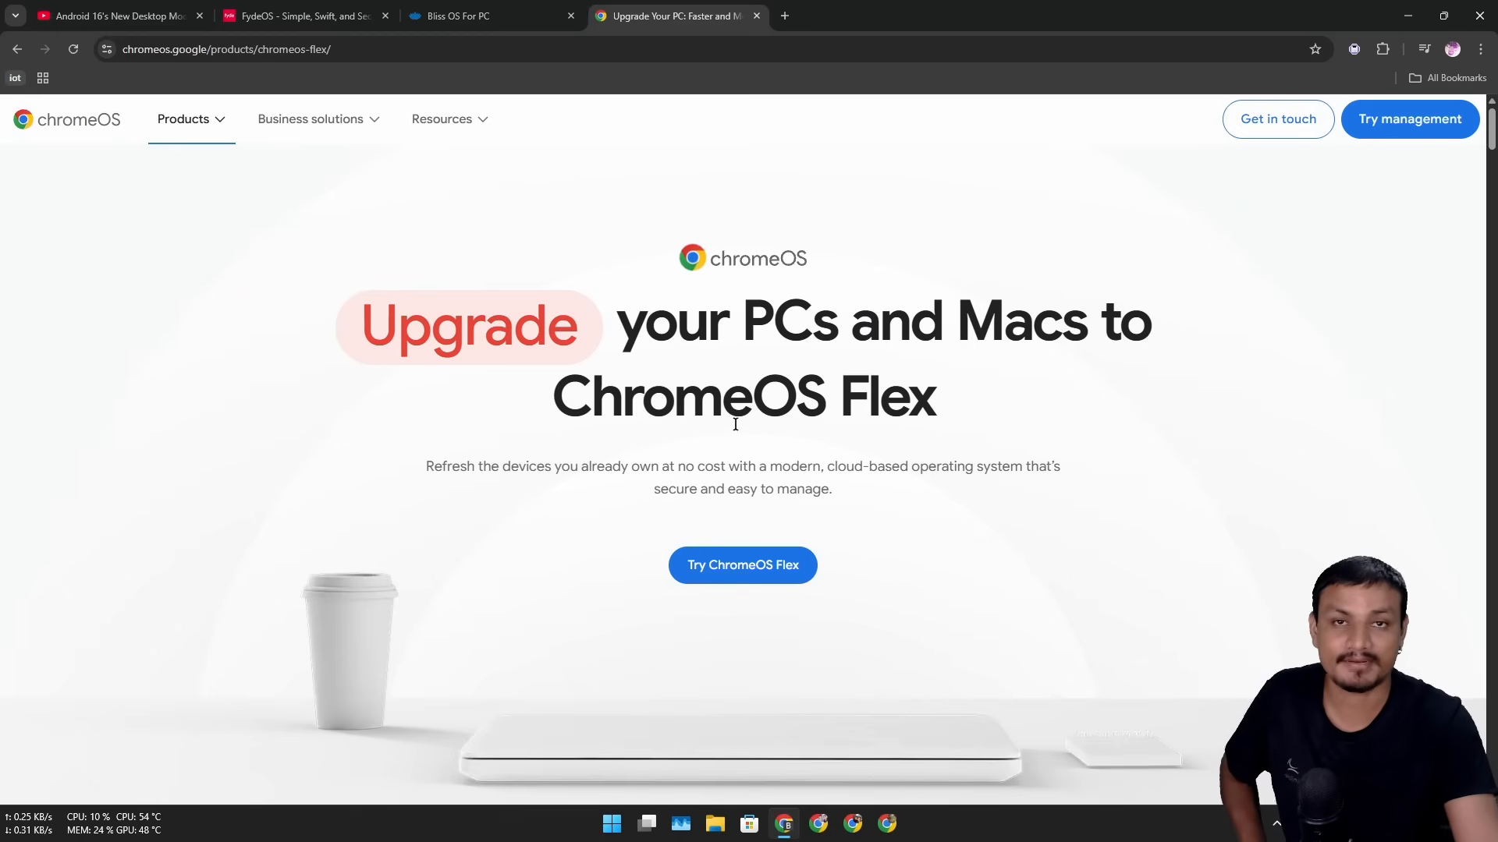
mouse_move(945, 406)
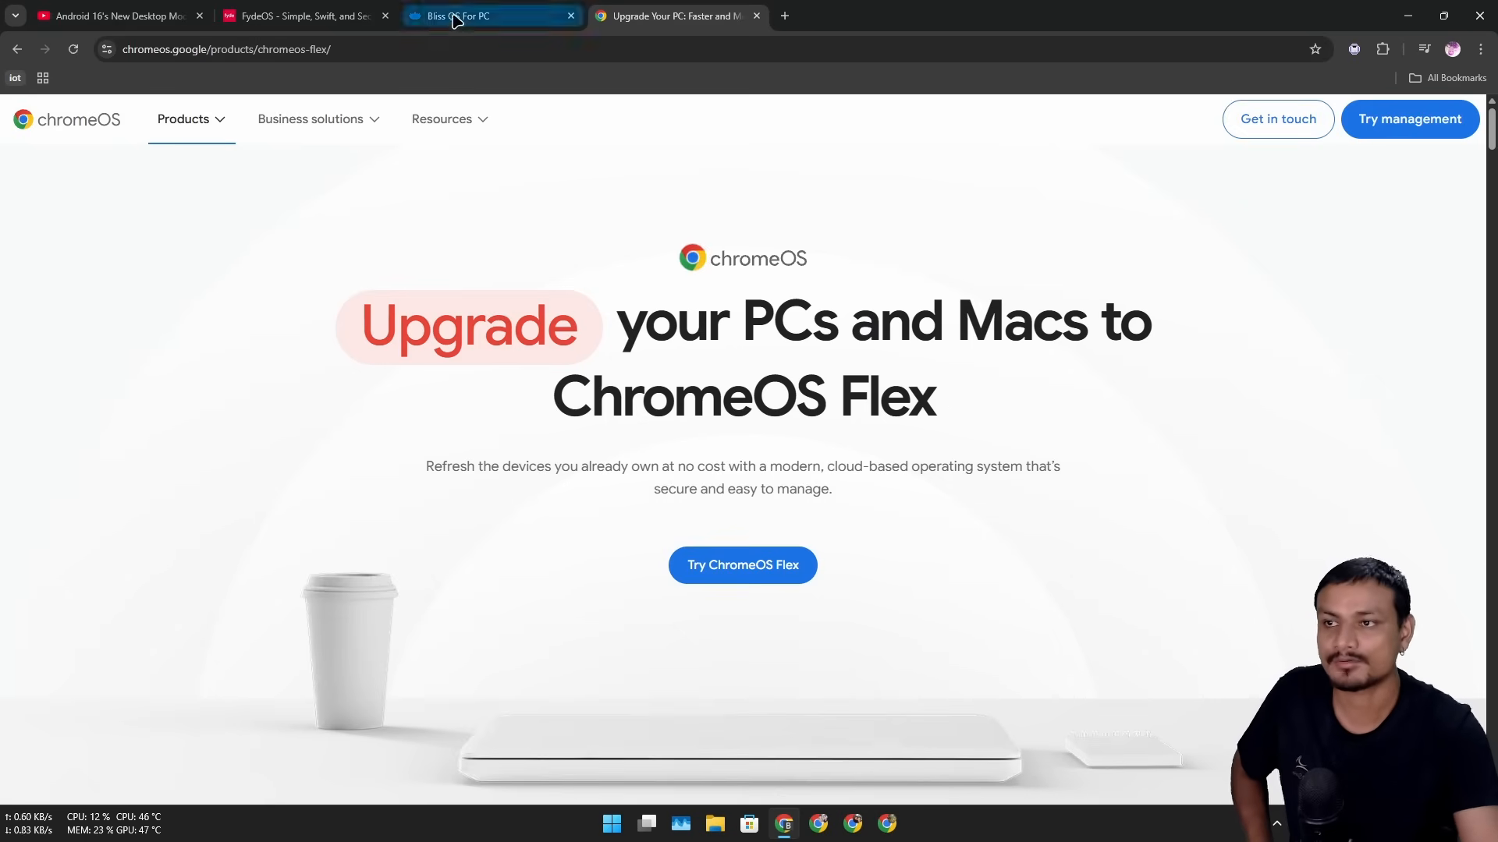
- Glance at FydeOS, return to ChromeOS Flex and highlight 'ChromeOS Flex' in the headline
click(306, 16)
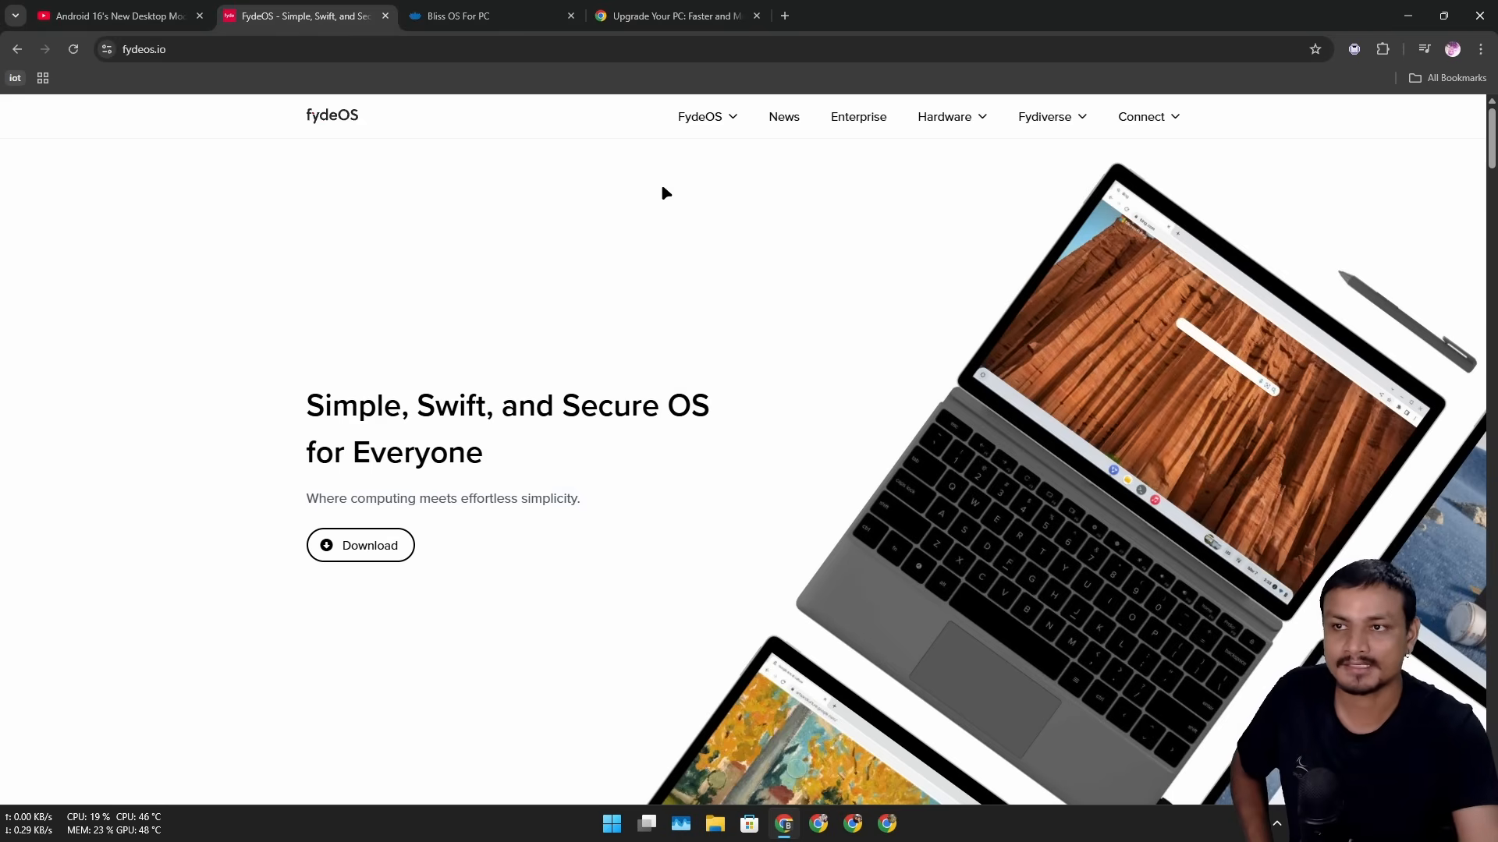
click(674, 15)
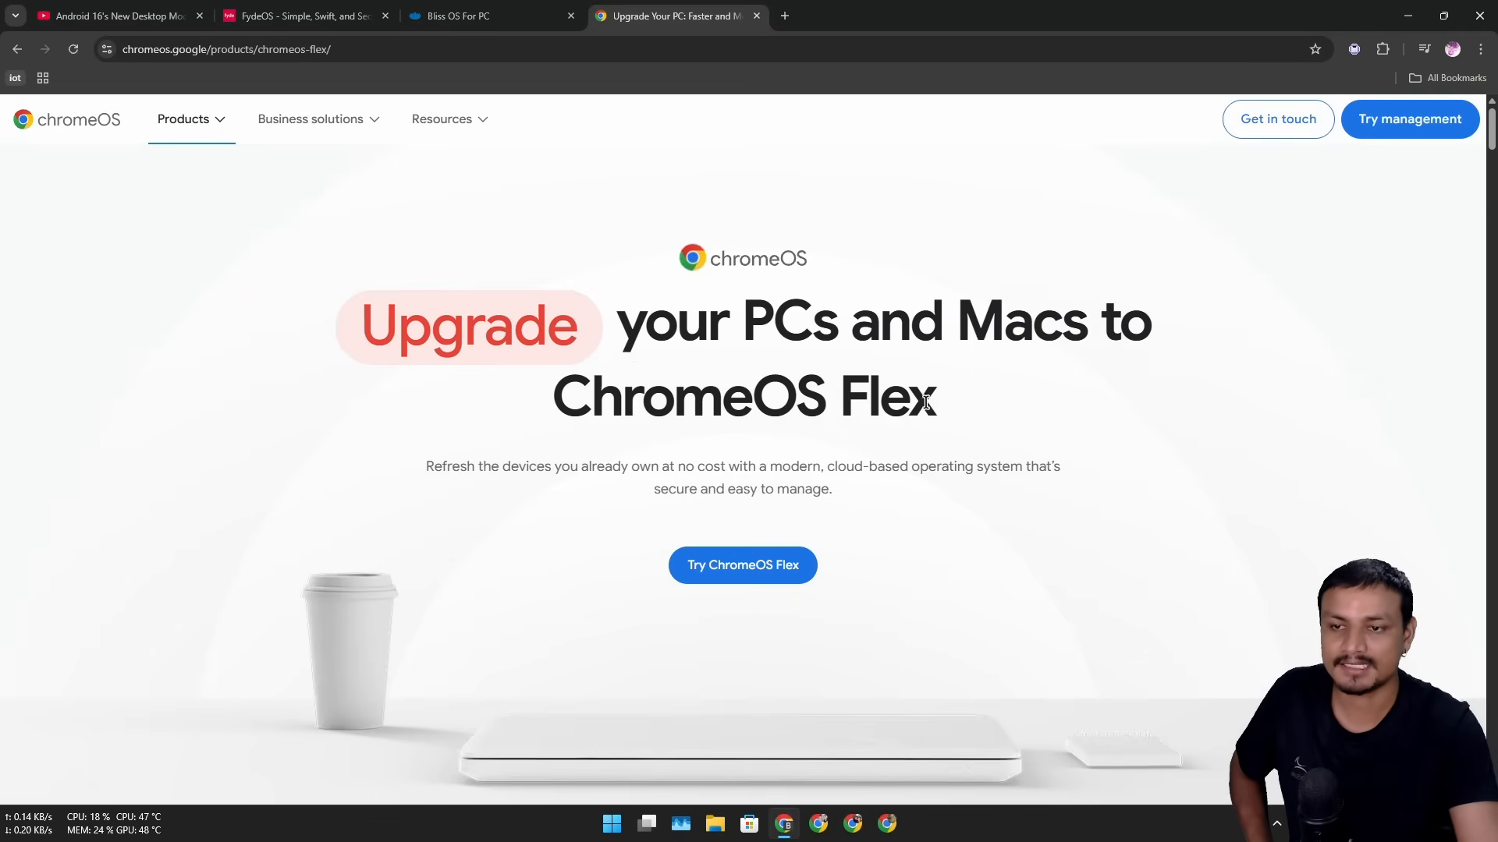
double_click(688, 398)
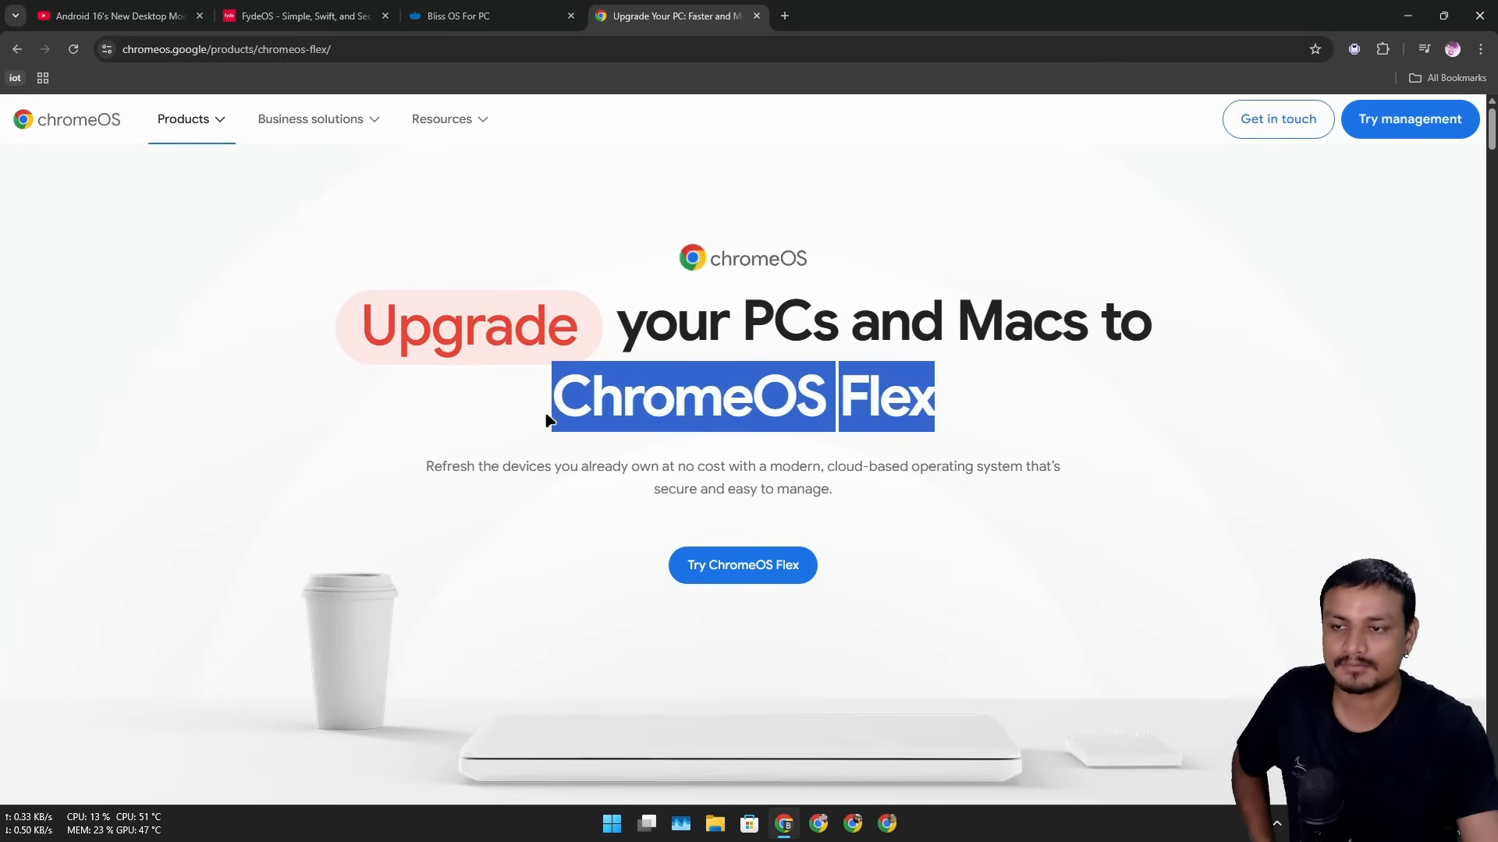
mouse_move(739, 355)
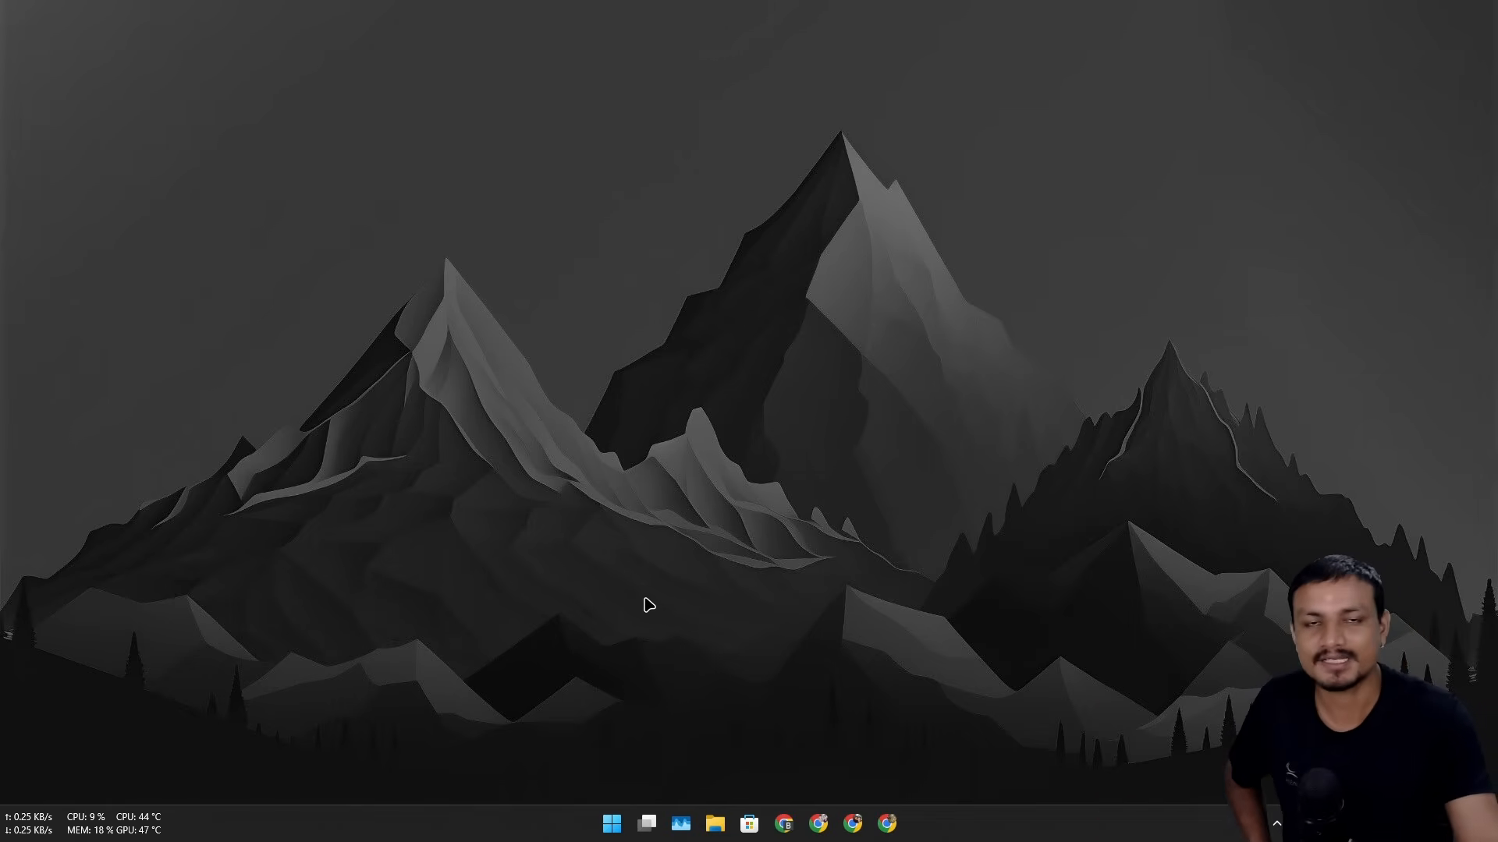
mouse_move(778, 618)
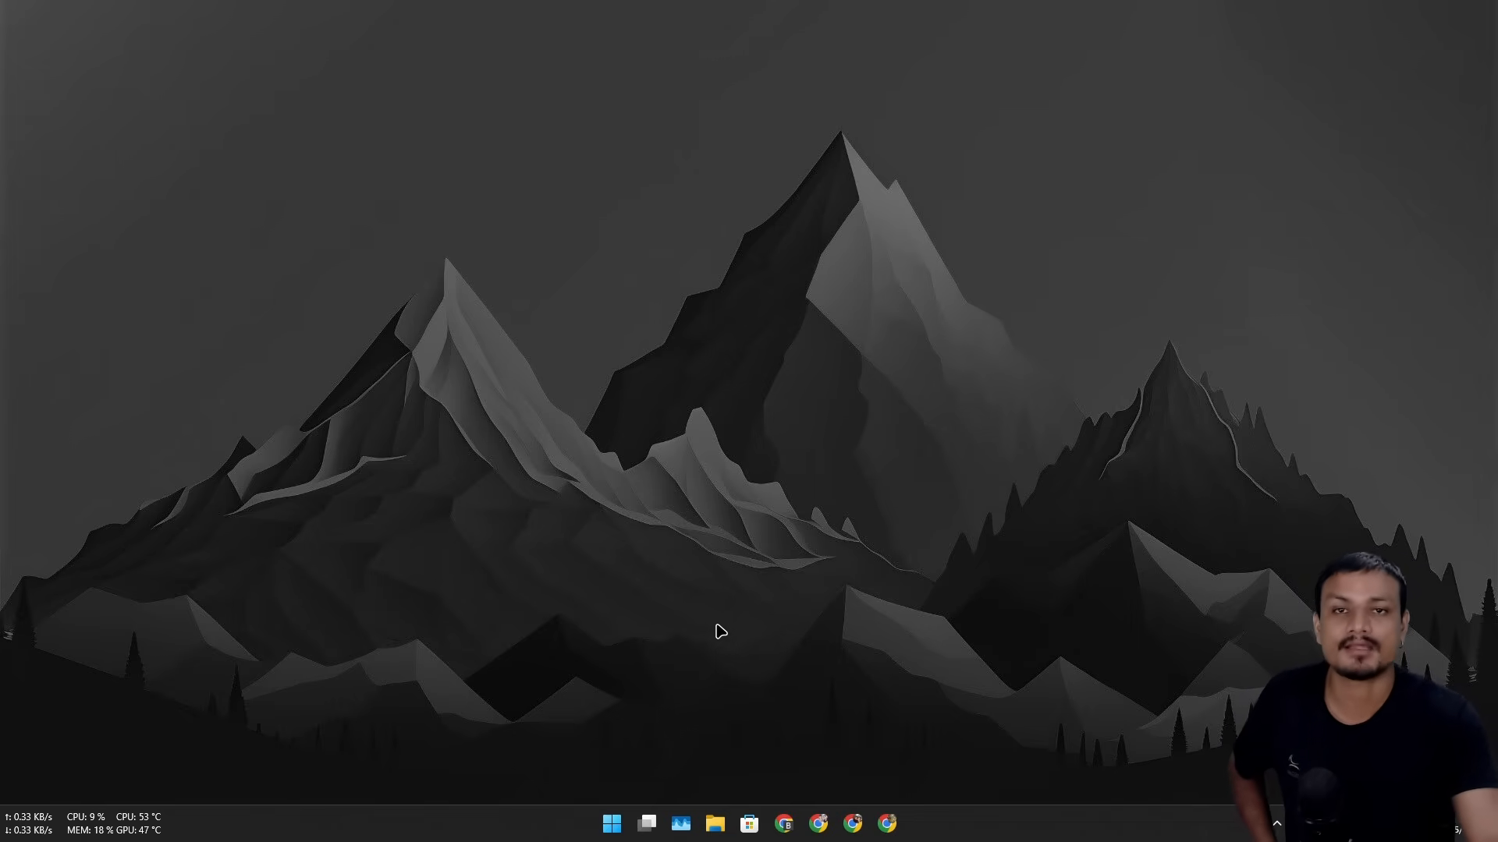
mouse_move(700, 721)
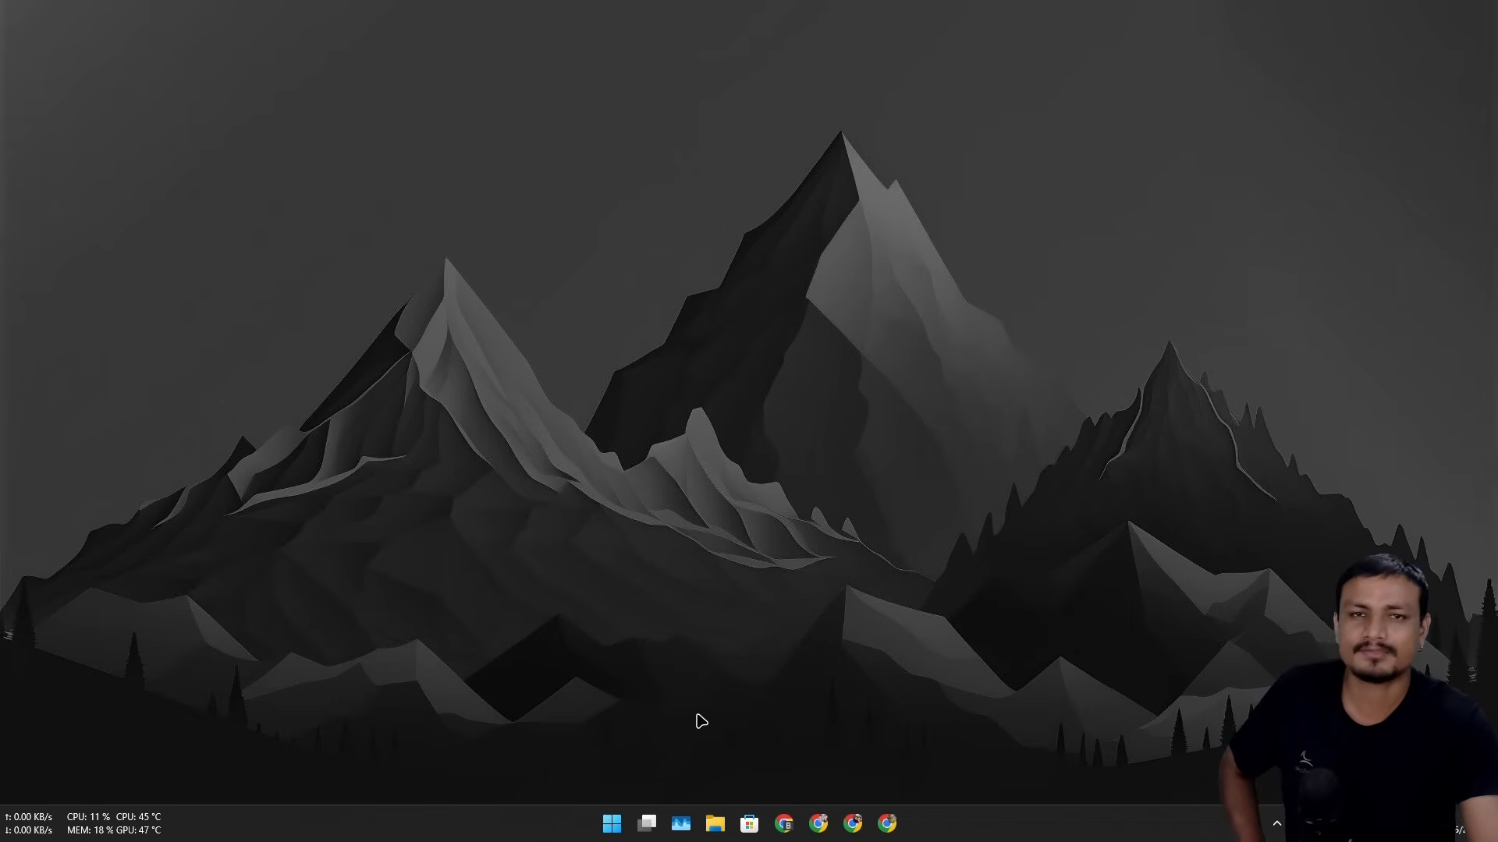
mouse_move(875, 652)
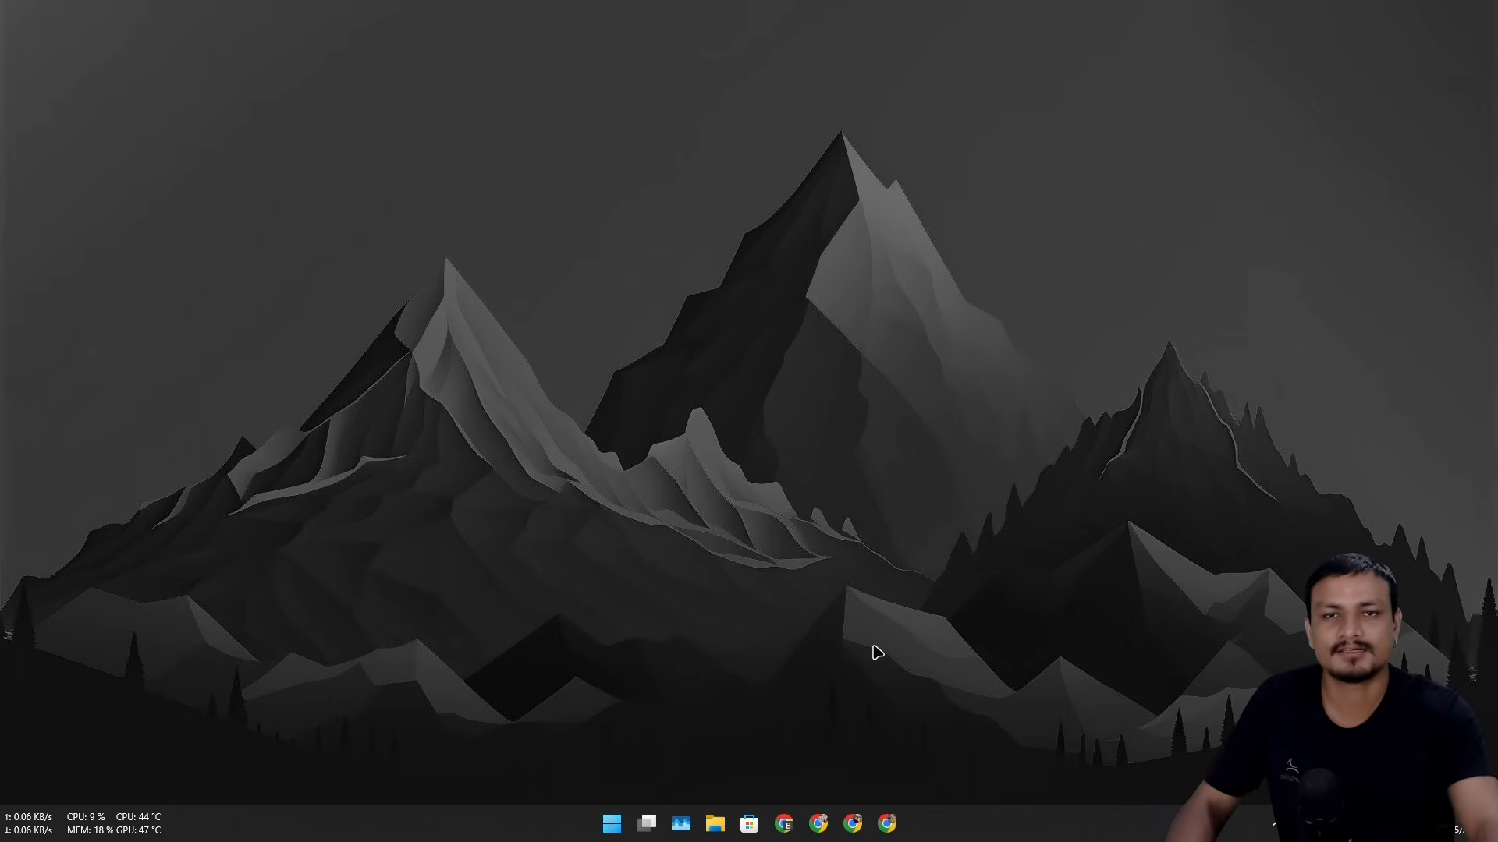
mouse_move(858, 640)
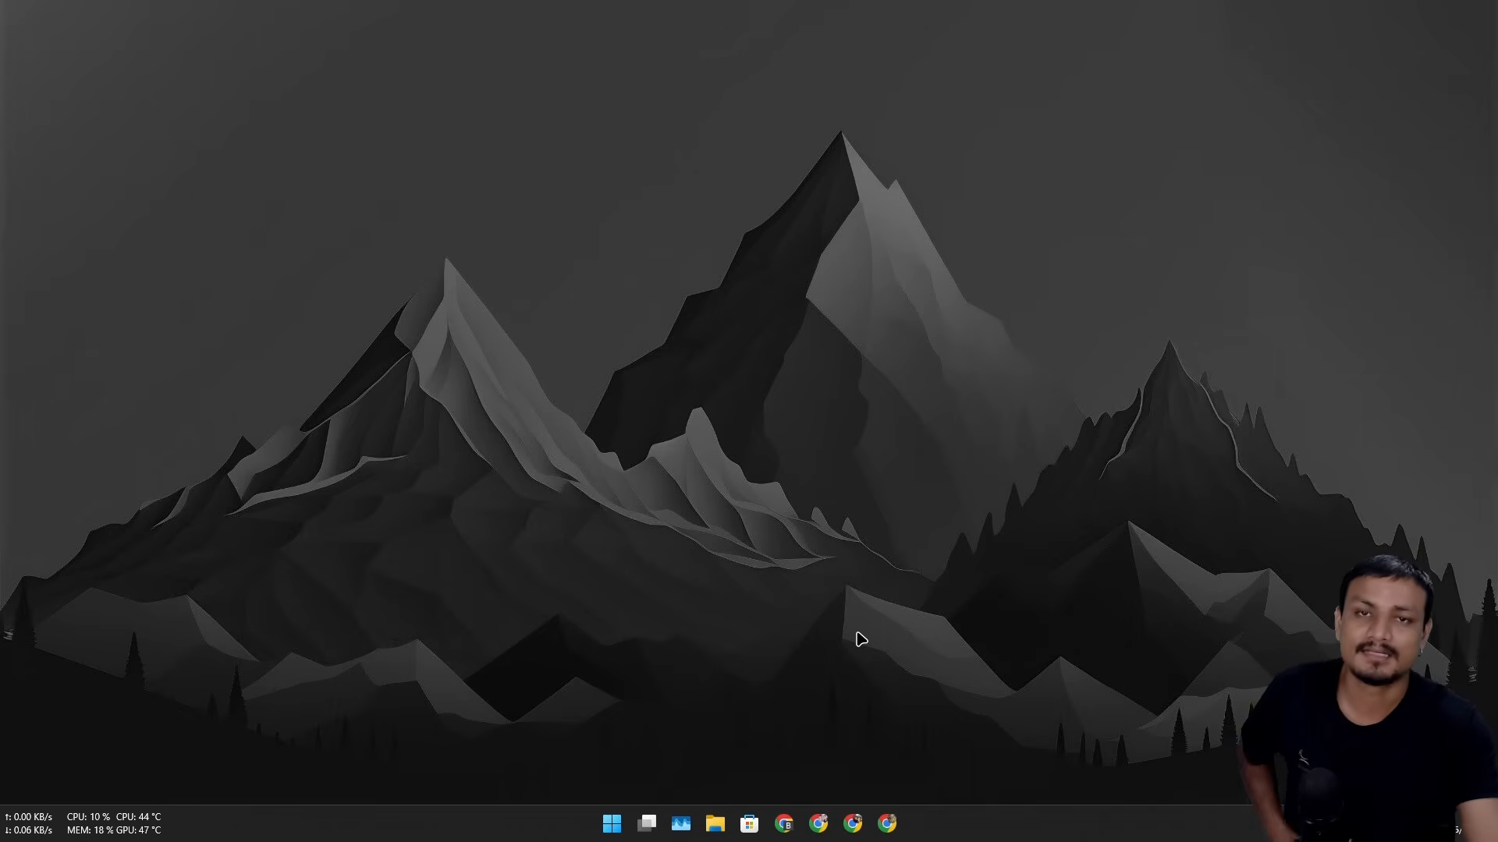